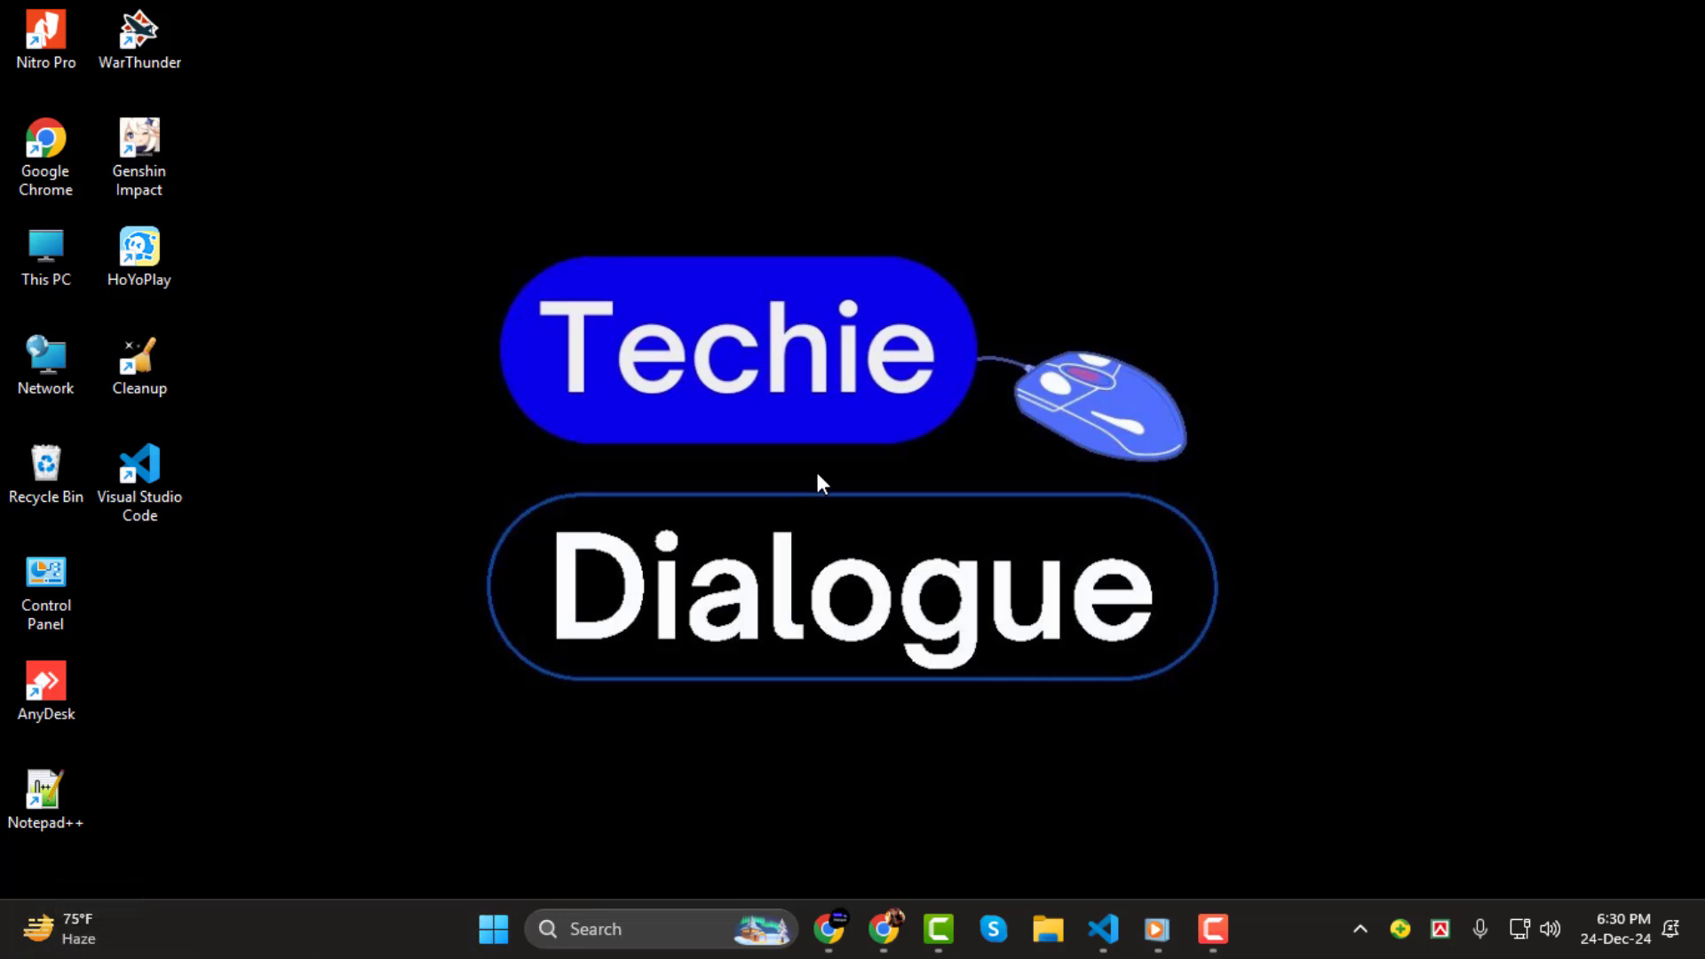
pyautogui.moveTo(888, 440)
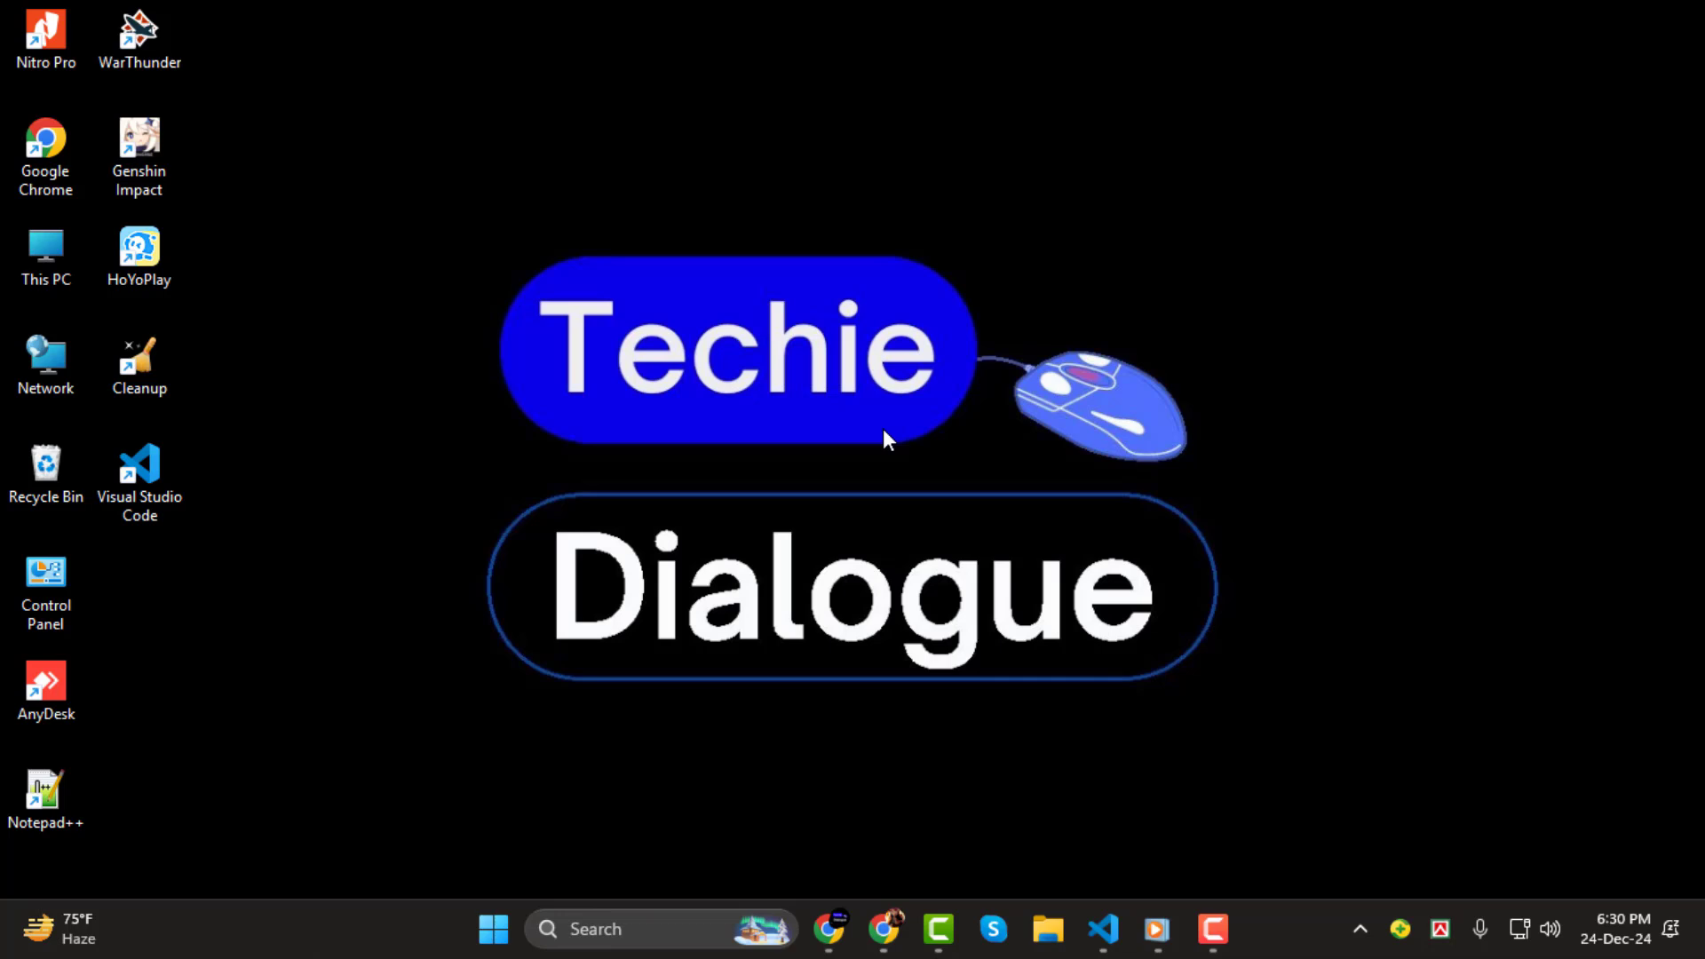
pyautogui.moveTo(1103, 851)
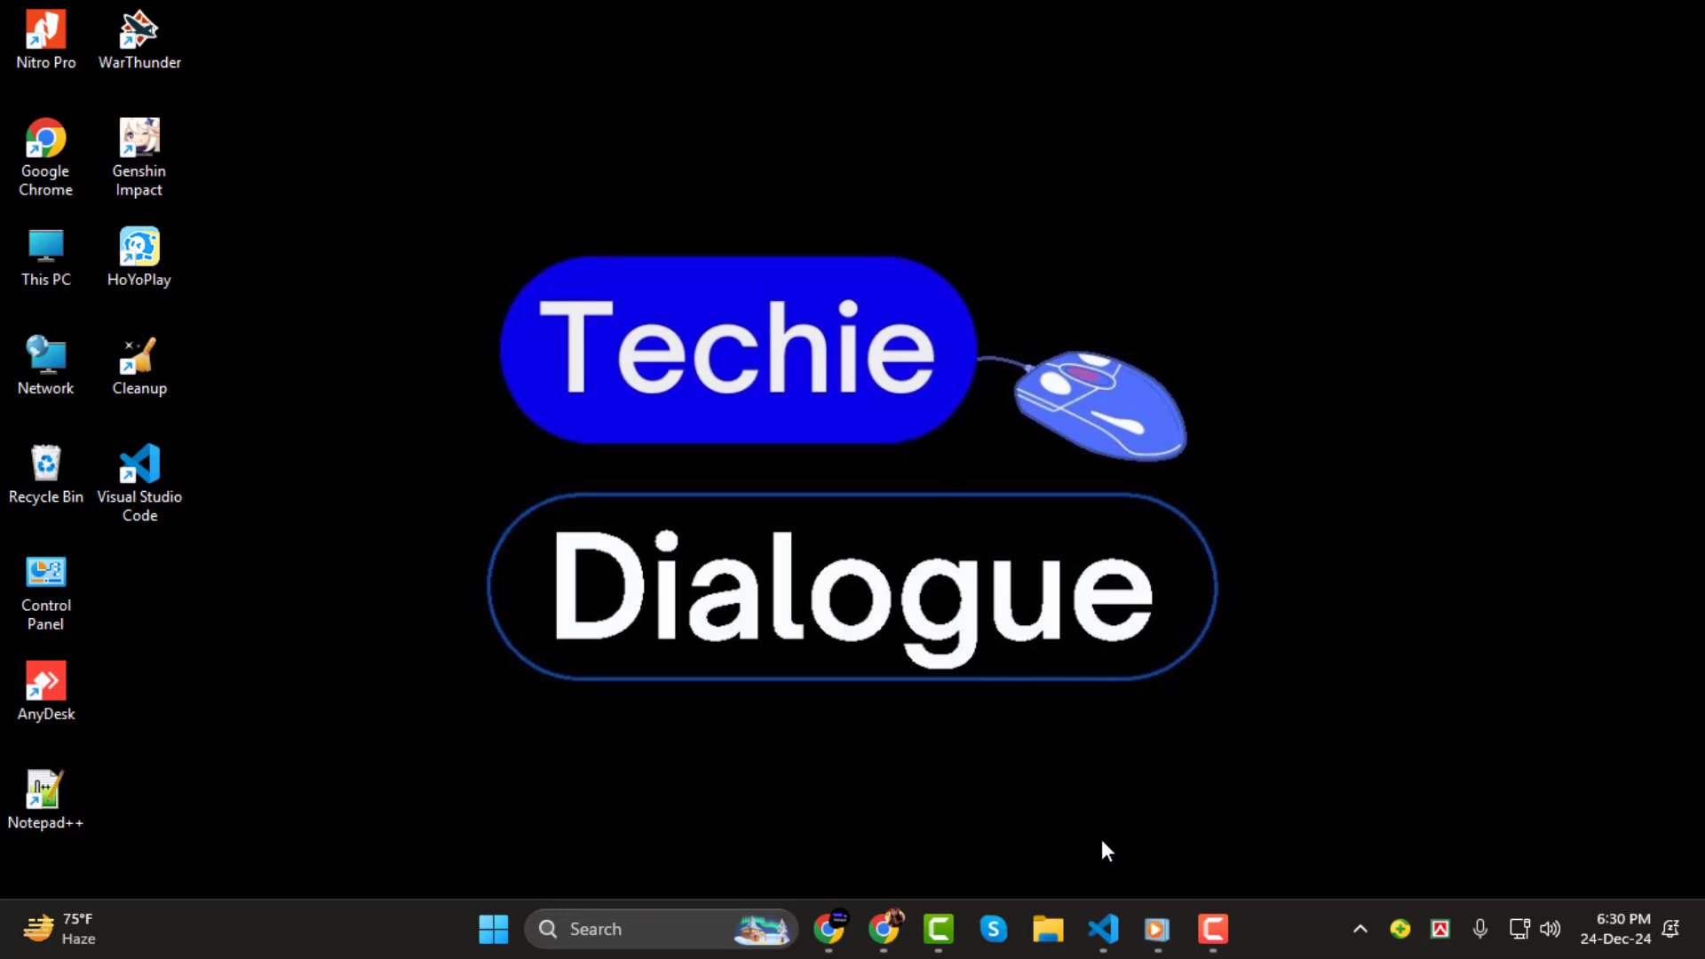
# Launch VS Code with the HTML file and head to File > Preferences > Settings.
pyautogui.click(1103, 929)
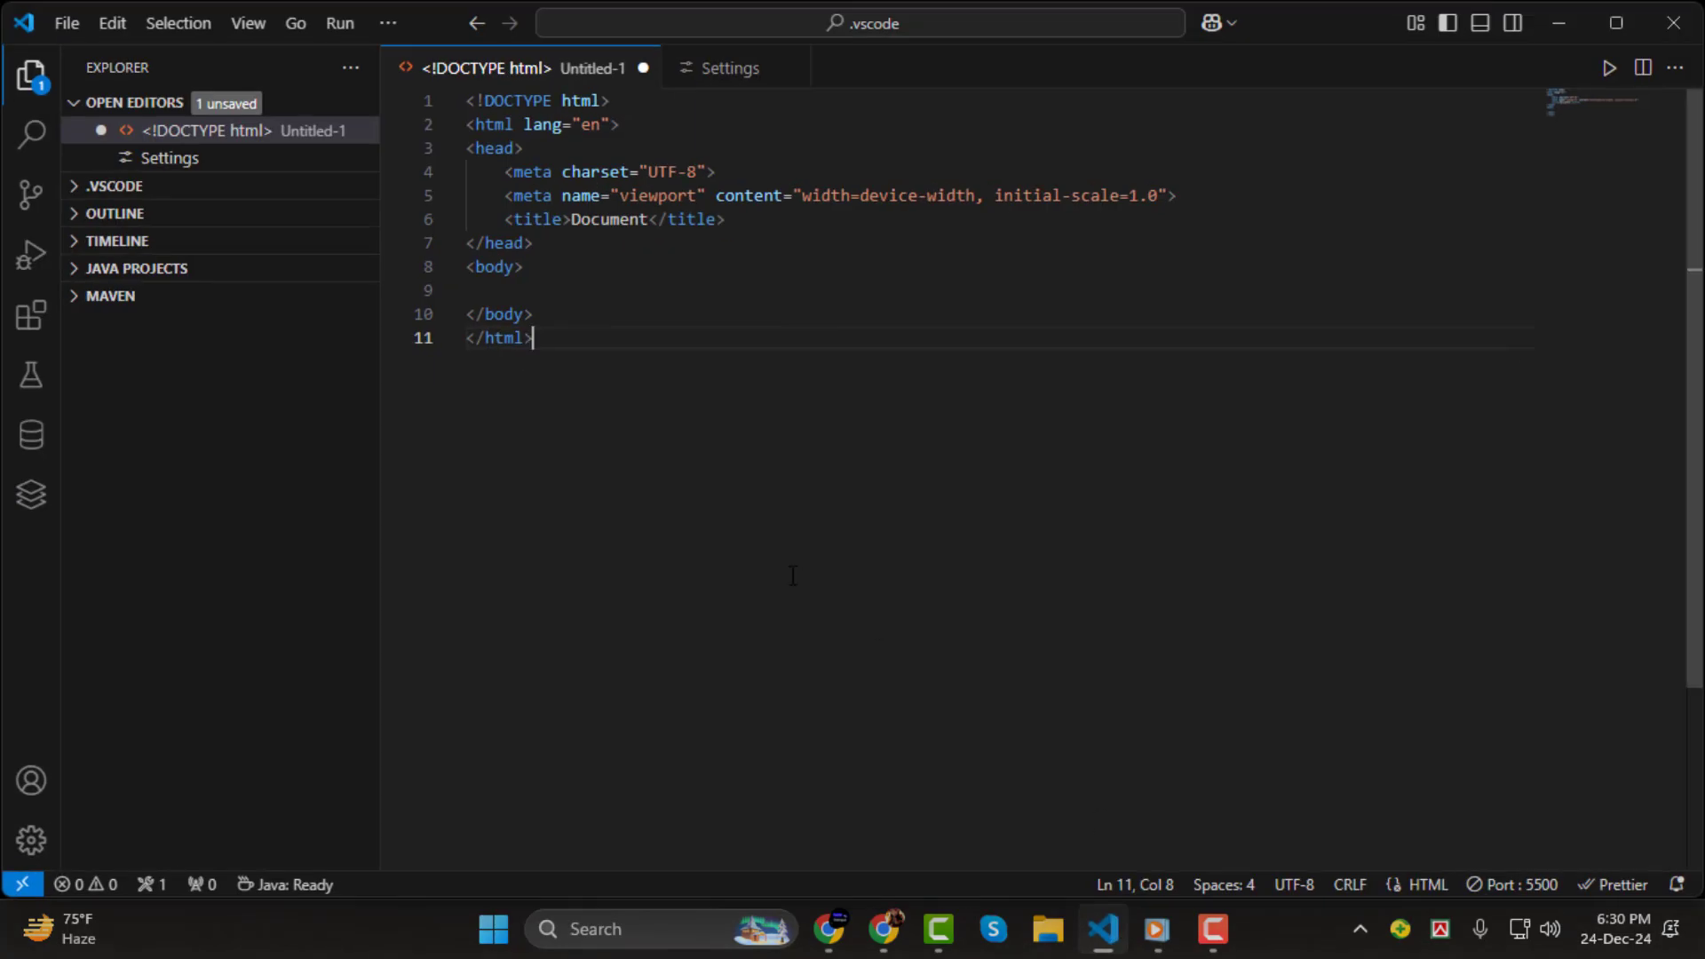
pyautogui.moveTo(946, 597)
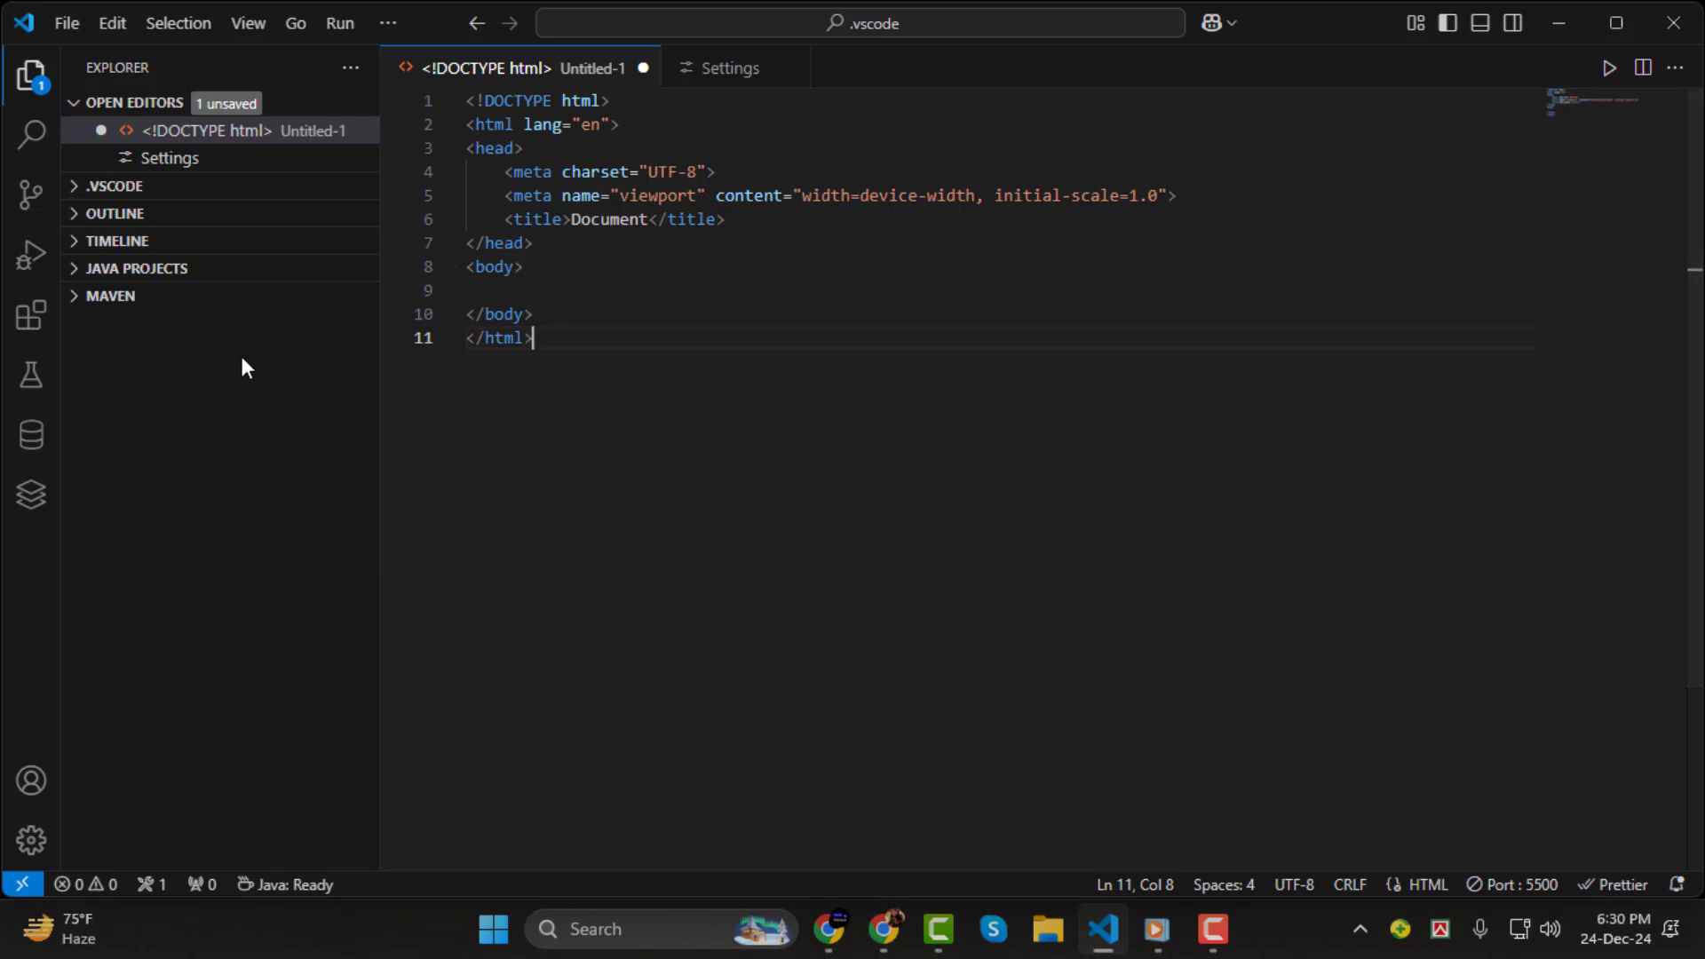
pyautogui.click(65, 22)
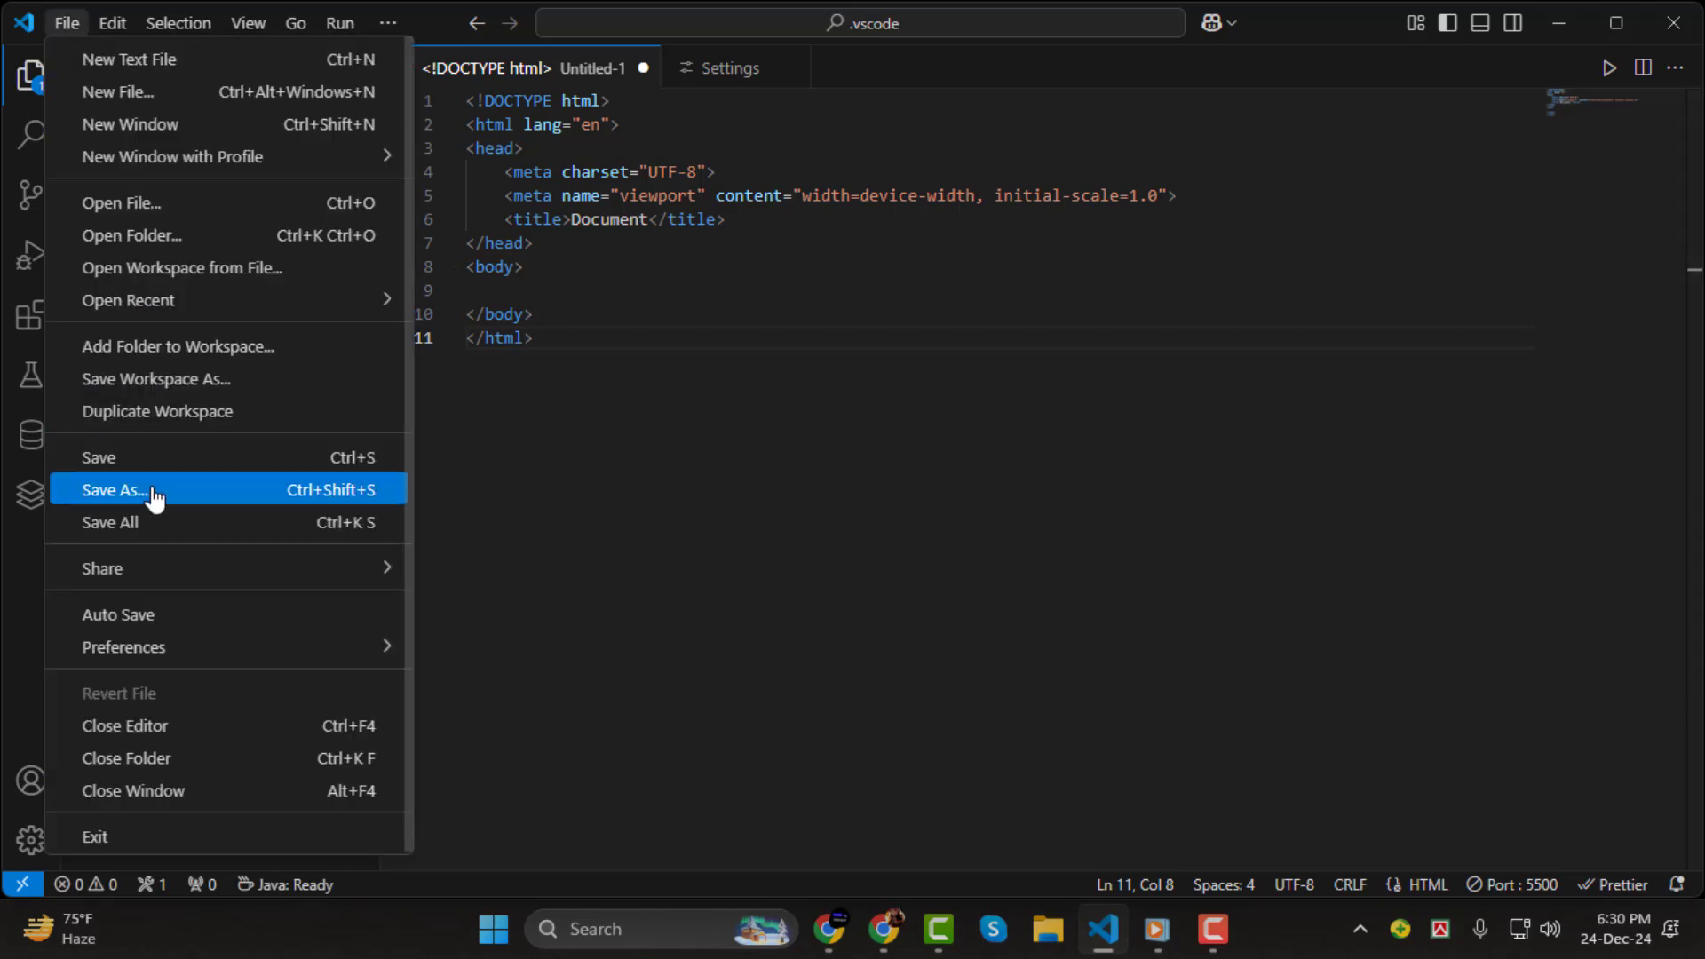
pyautogui.moveTo(124, 647)
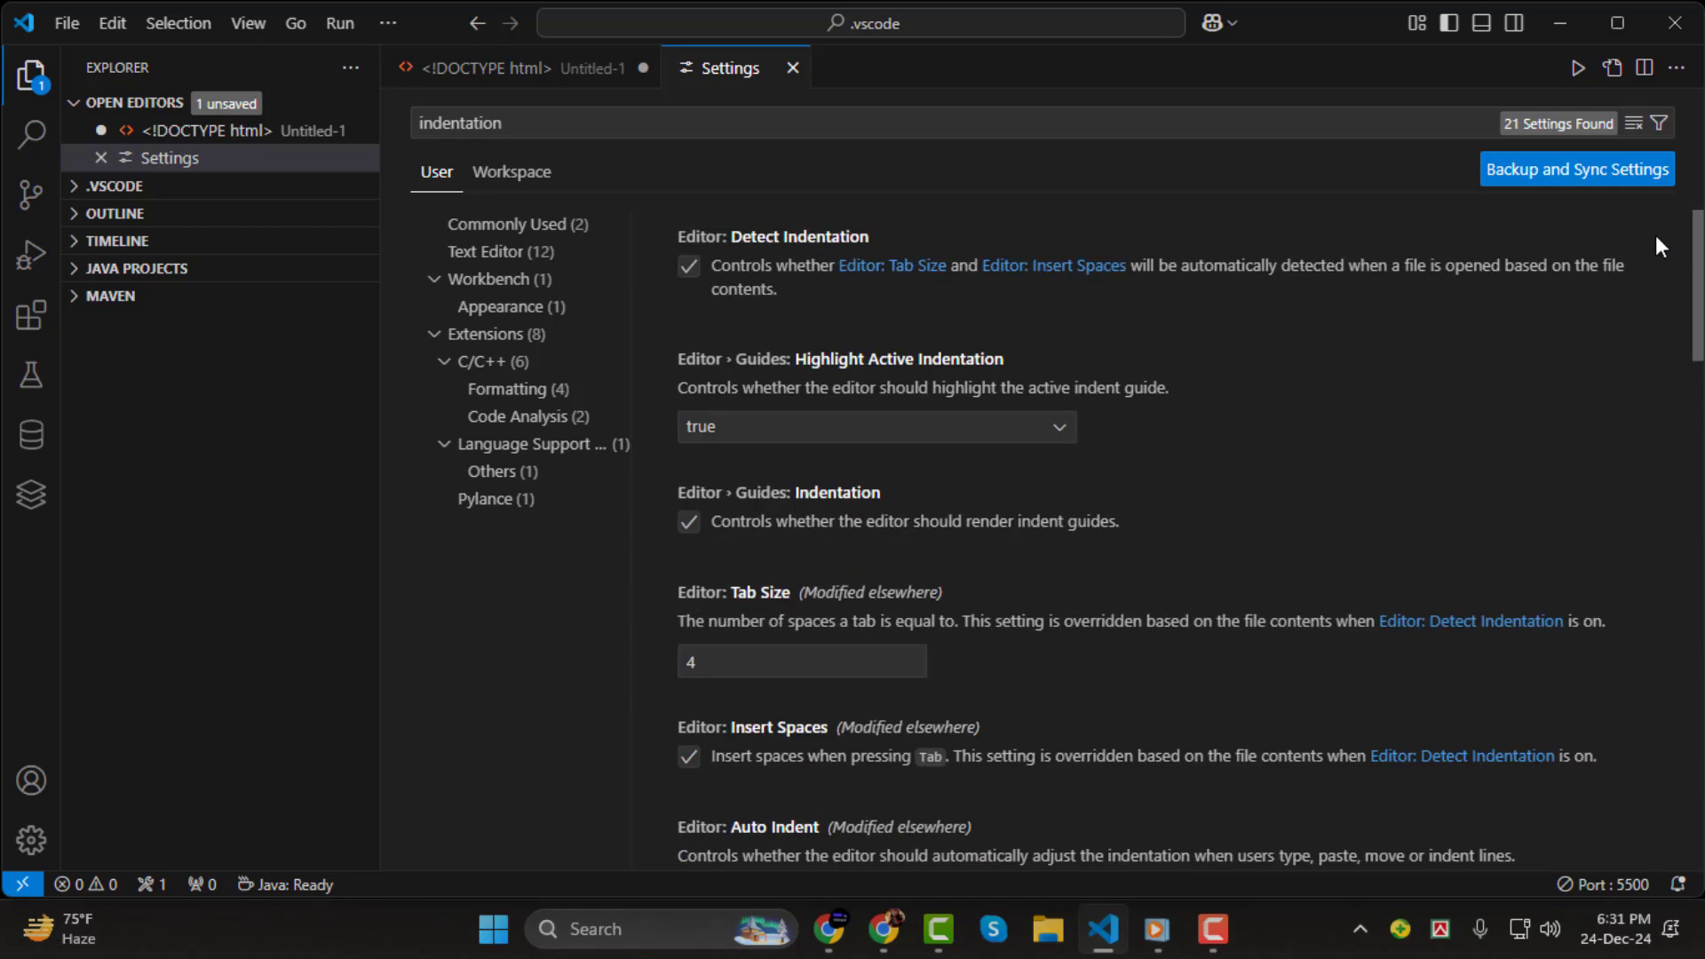
pyautogui.moveTo(455, 149)
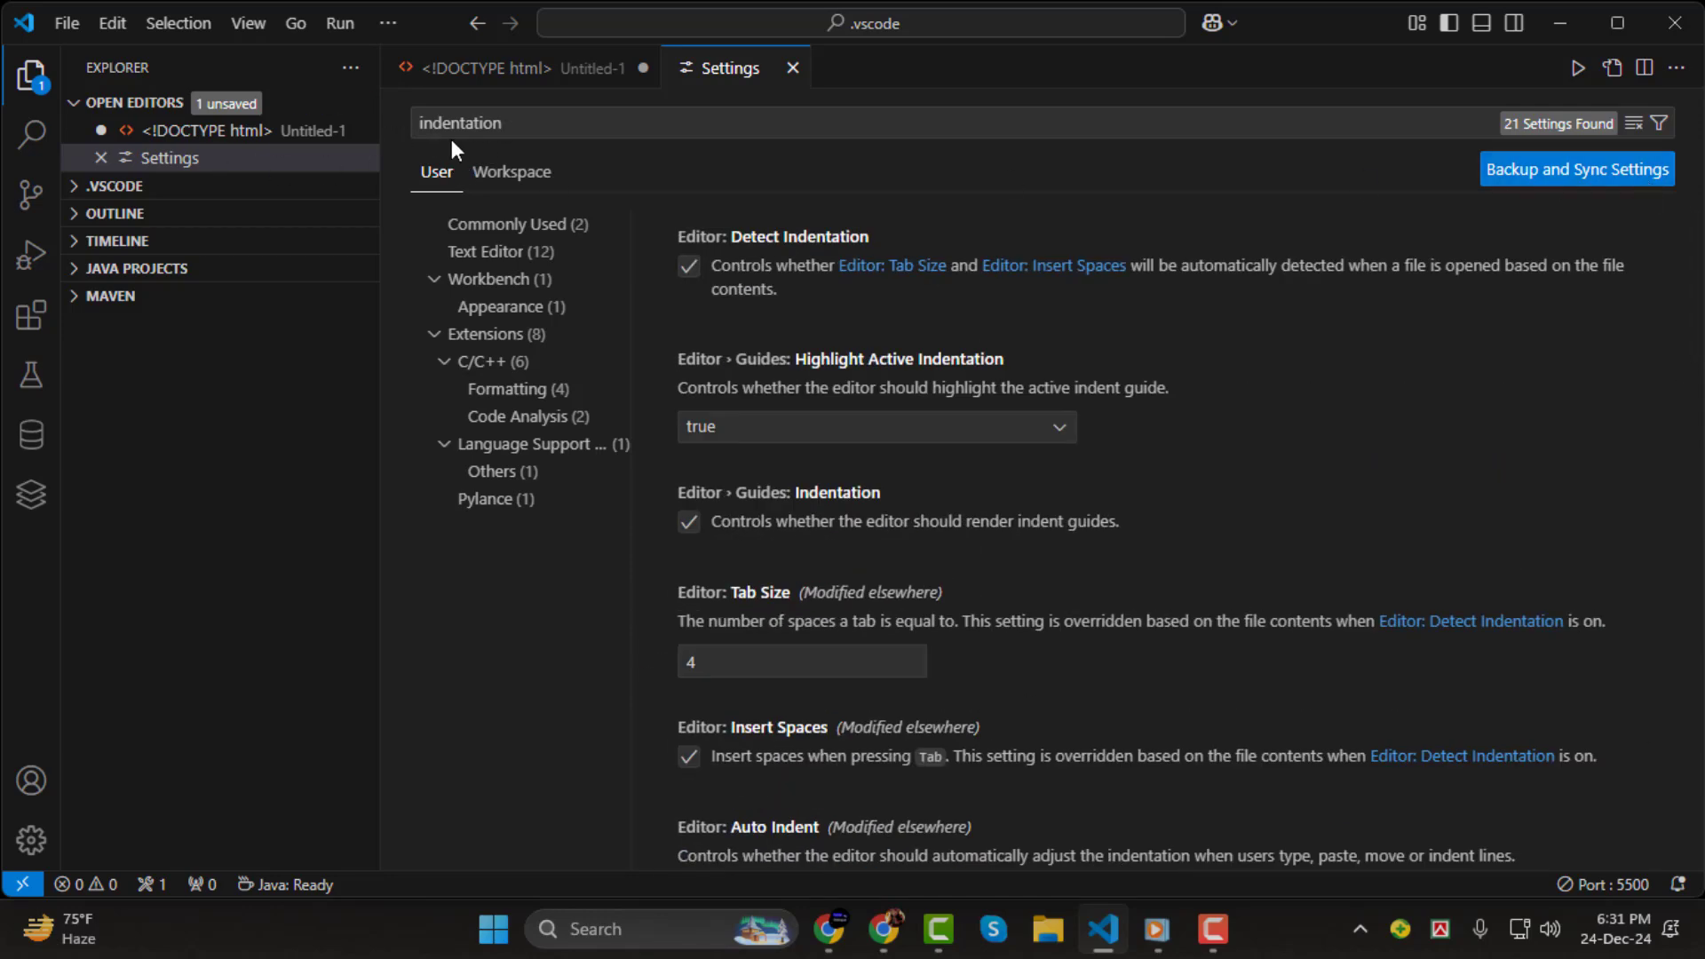
pyautogui.moveTo(877, 461)
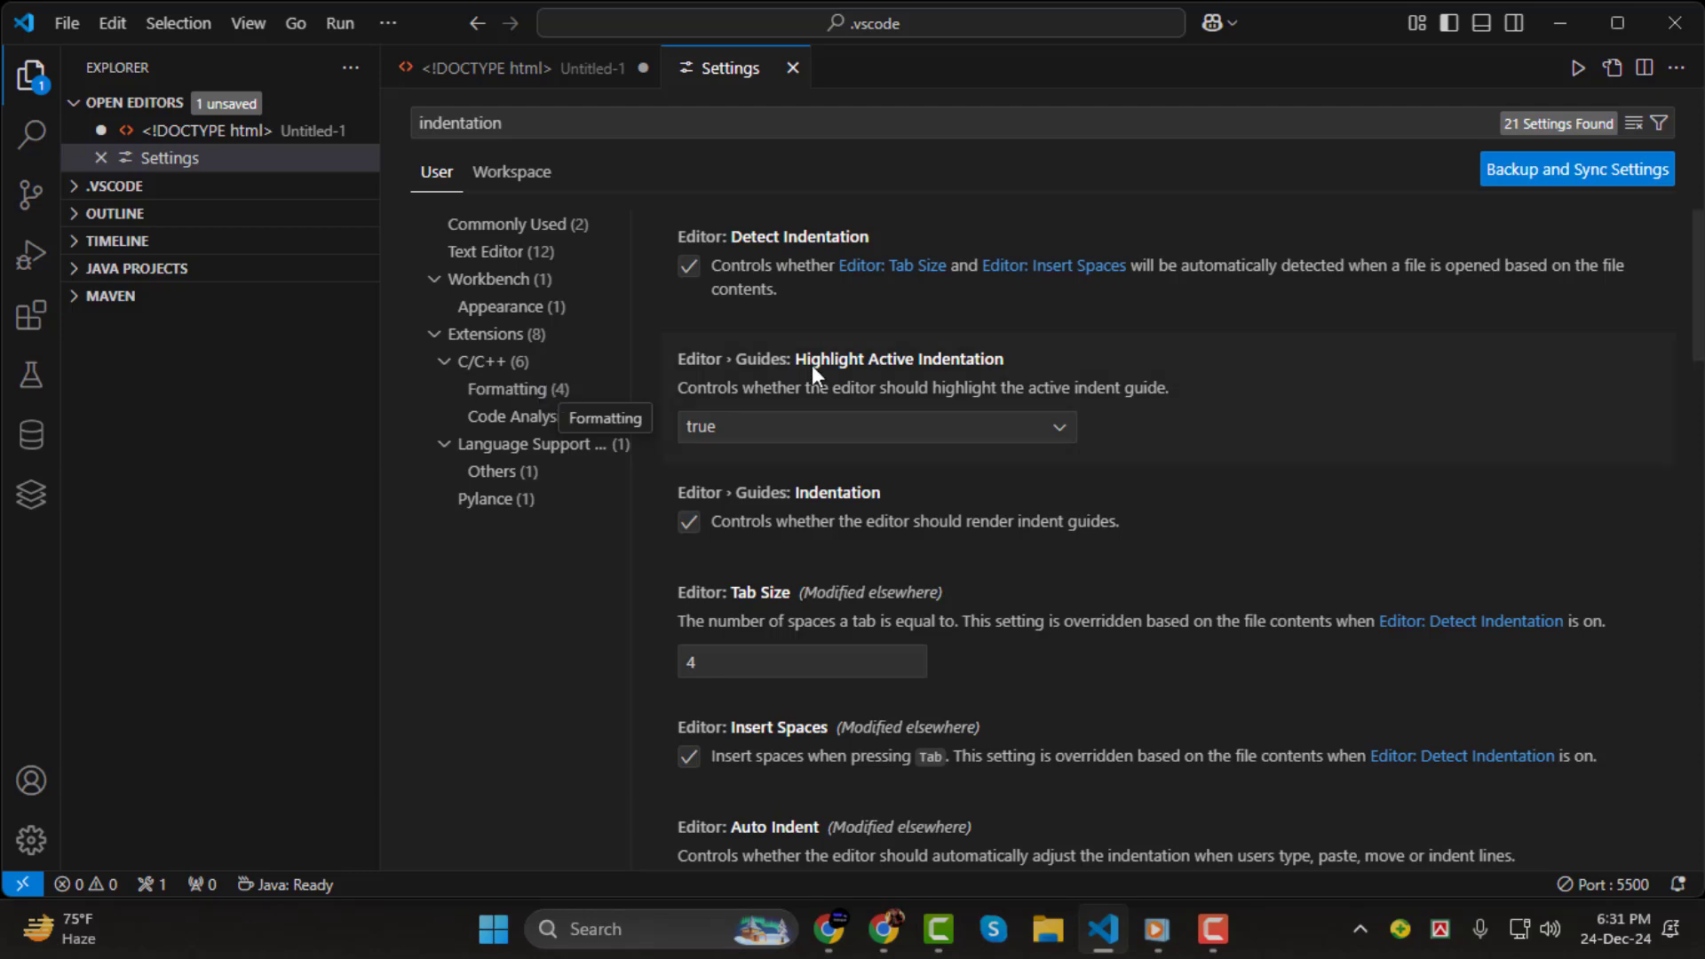
# Locate Editor: Tab Size and change it to 2, then restore it to 4.
pyautogui.scroll(-3)
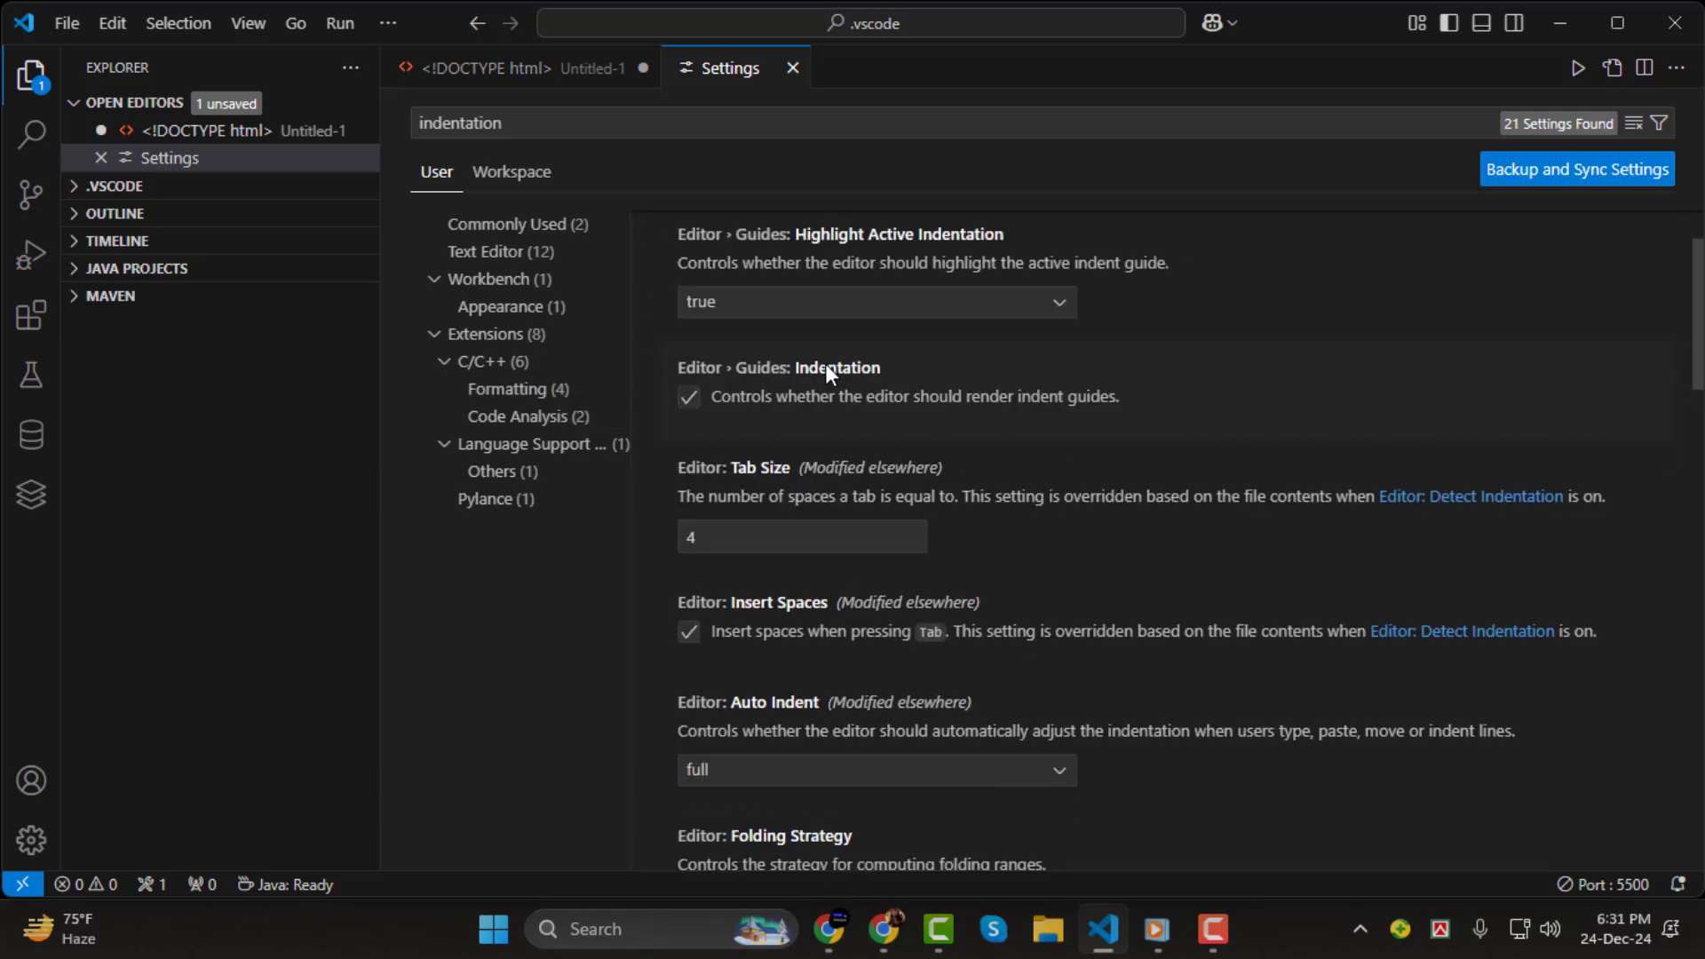
pyautogui.scroll(-3)
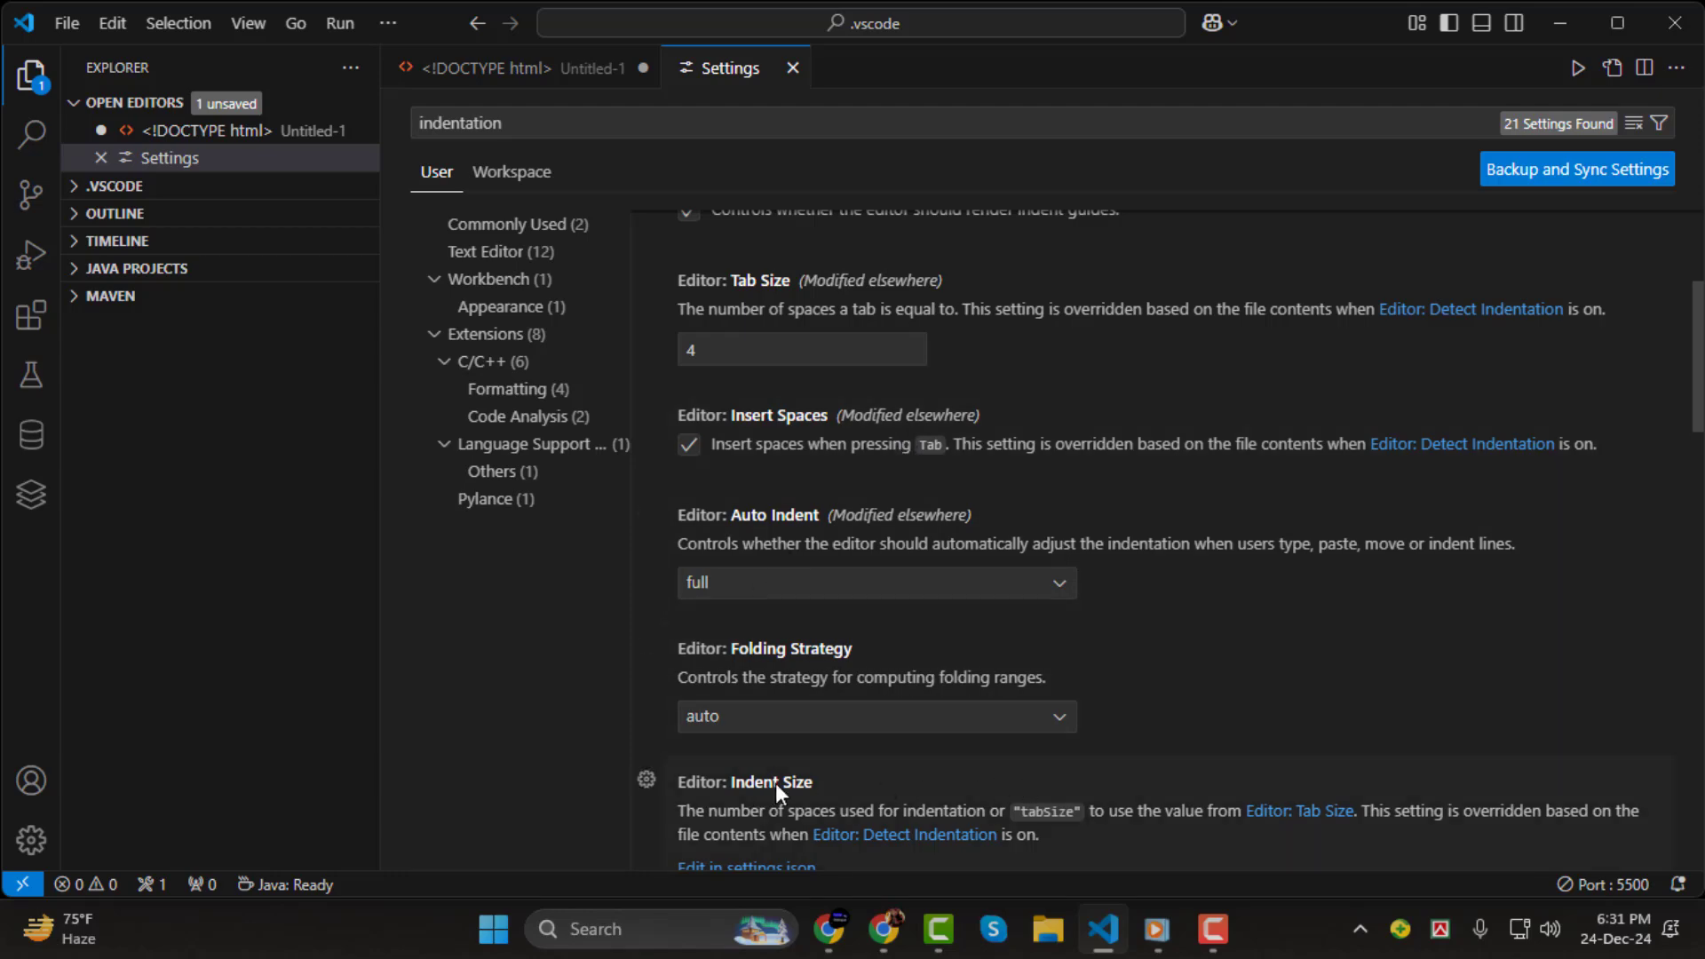
pyautogui.scroll(-3)
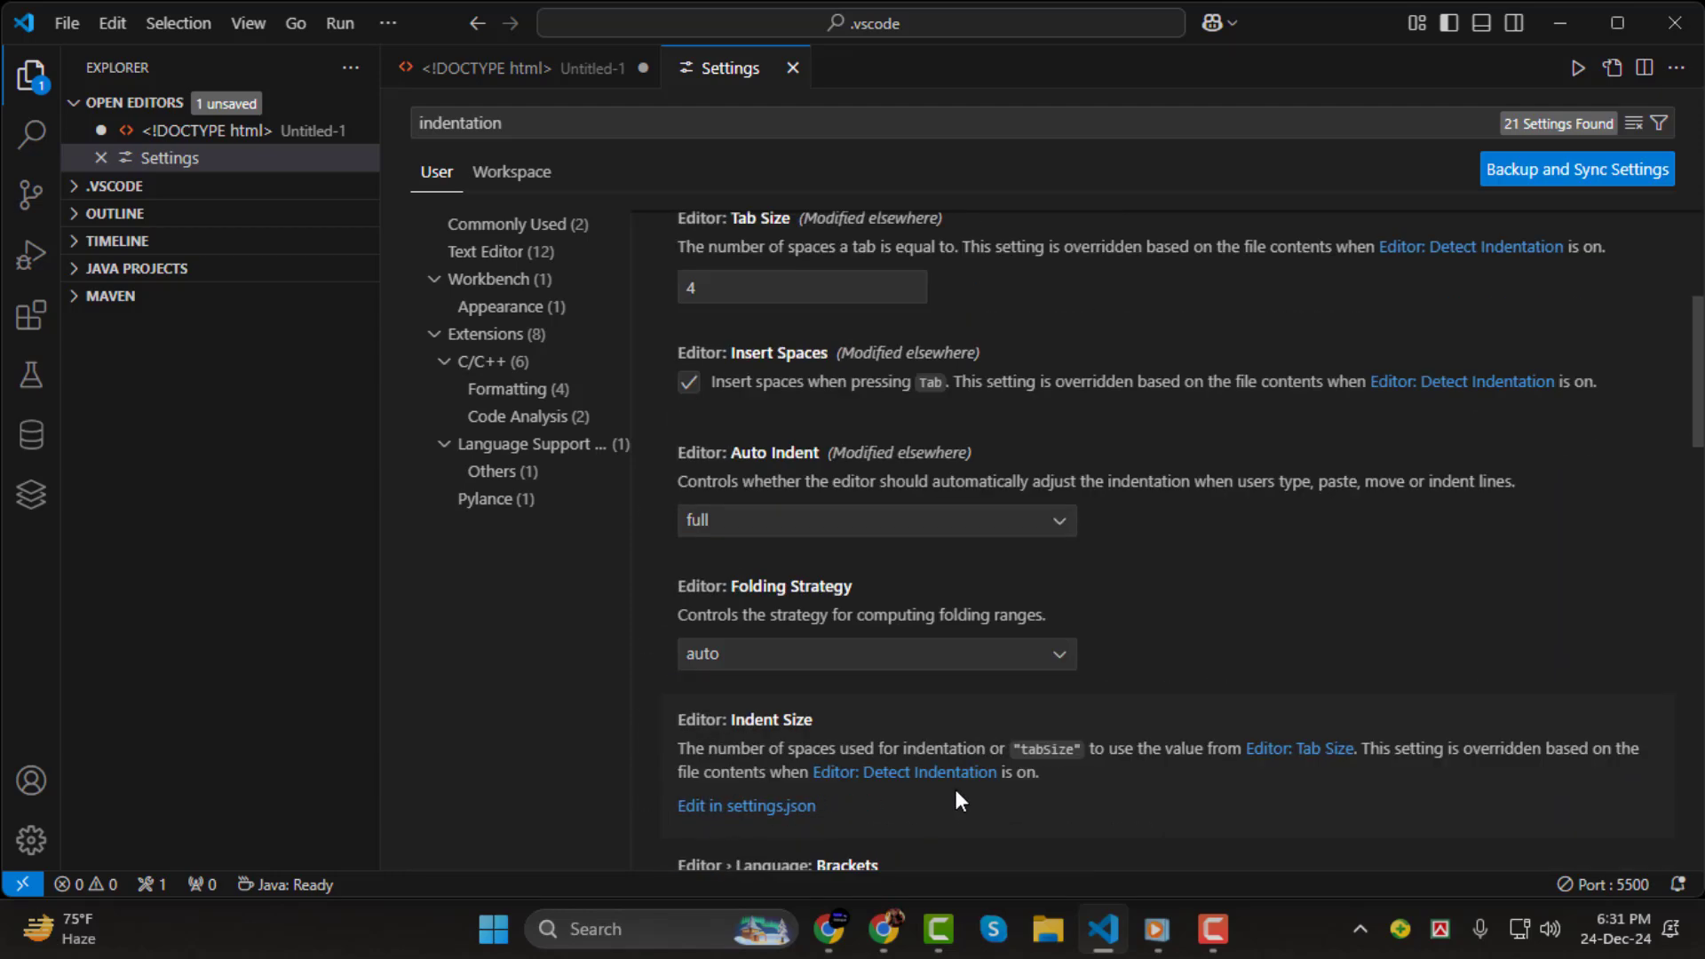
pyautogui.click(802, 410)
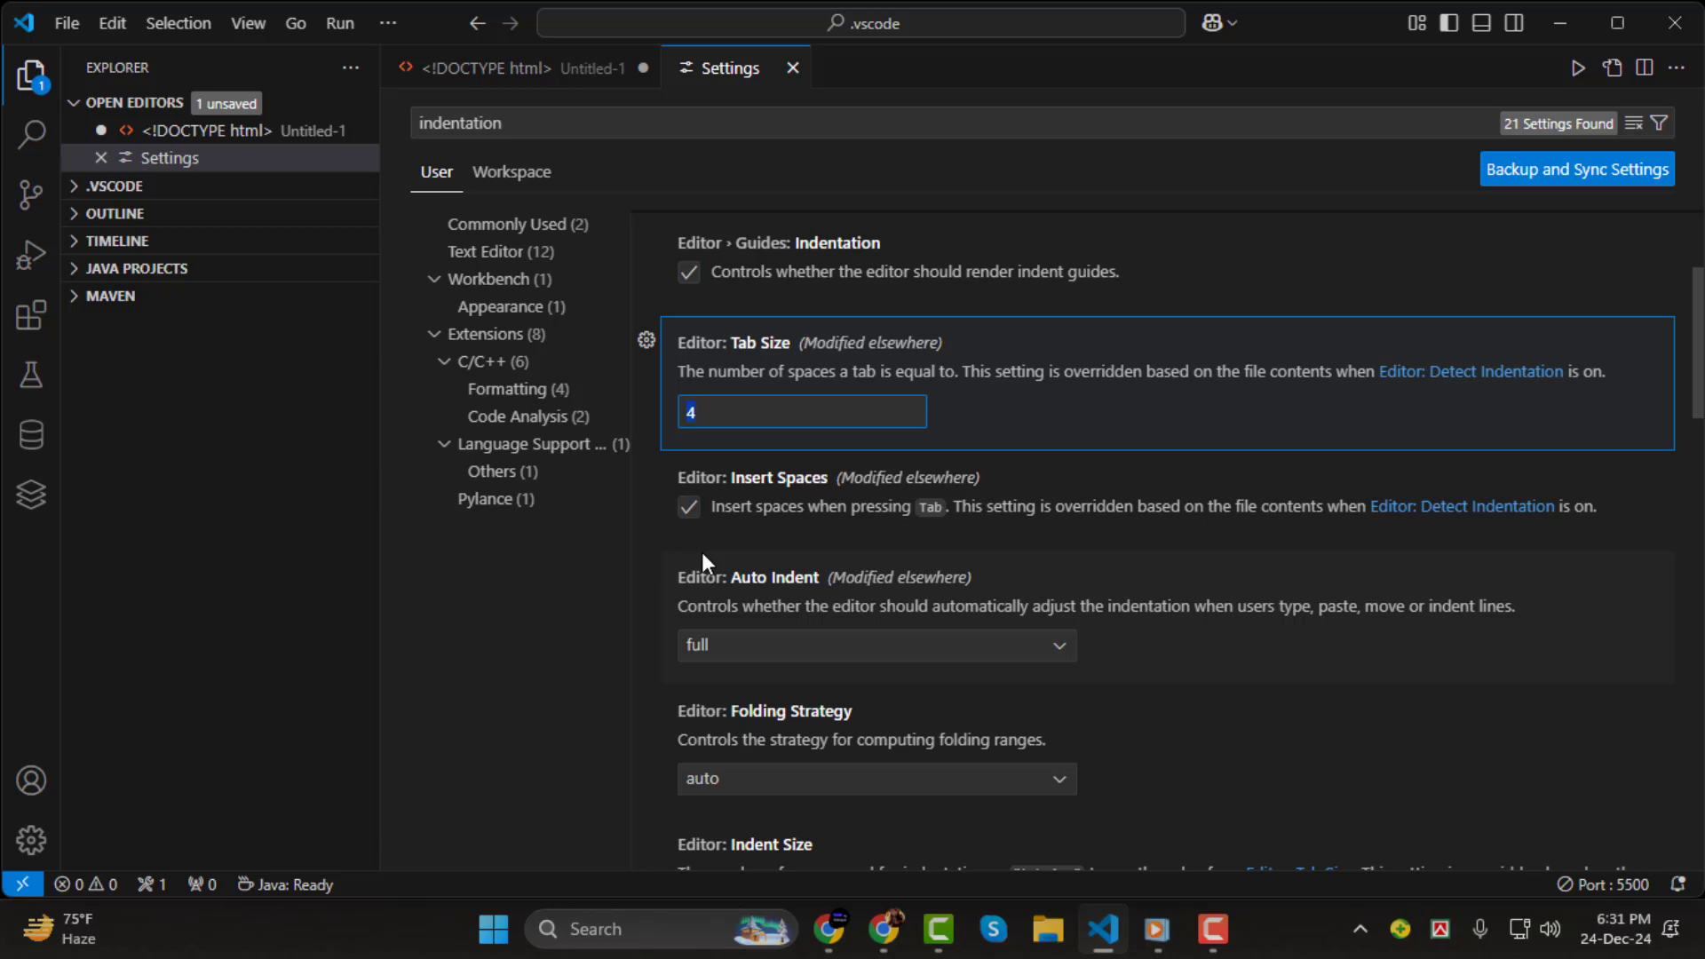
pyautogui.write('2')
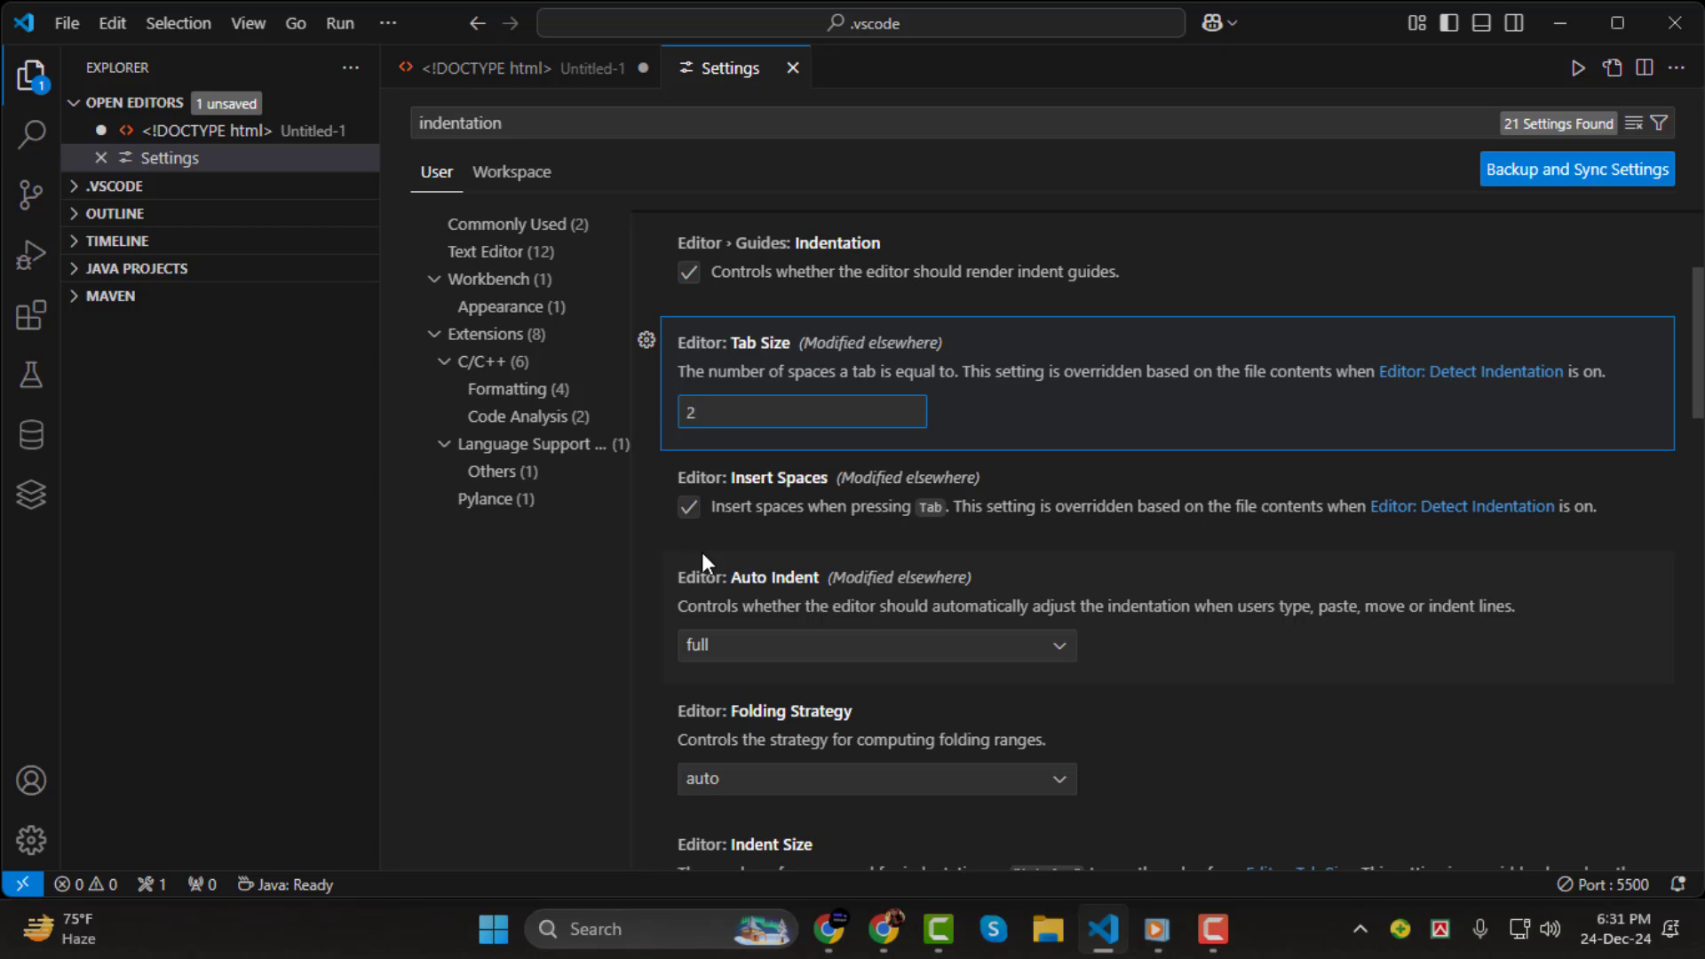
pyautogui.write('4')
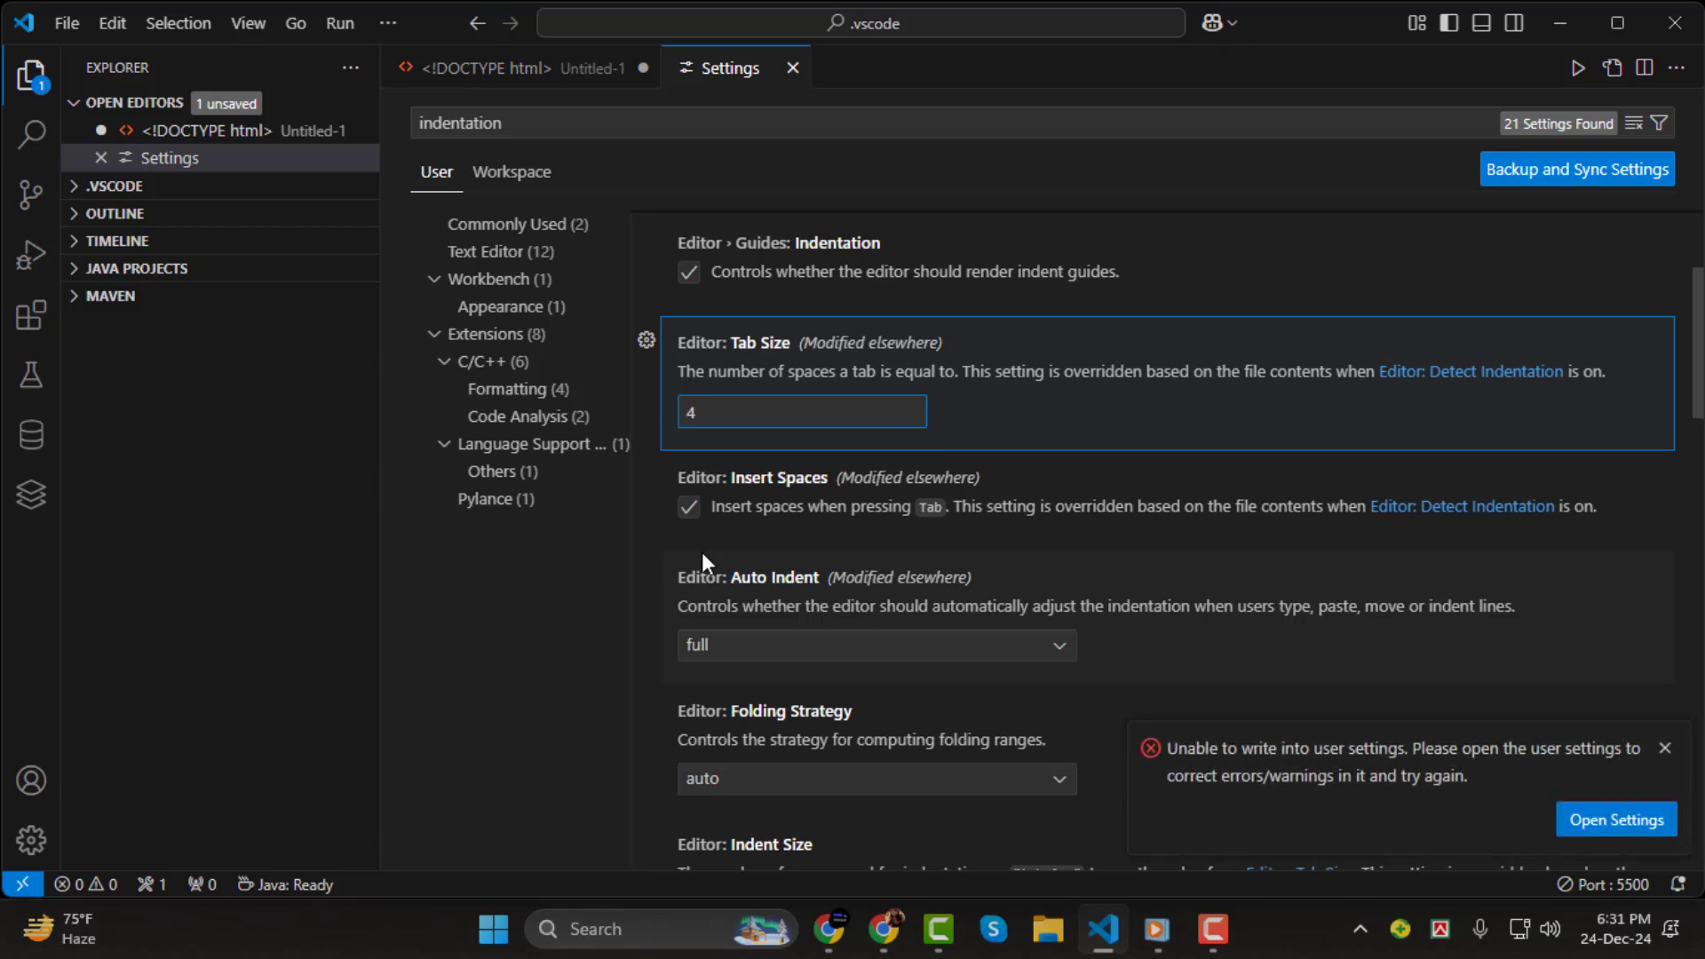
# Review Auto Indent (full) and confirm Editor: Insert Spaces stays enabled.
pyautogui.click(875, 643)
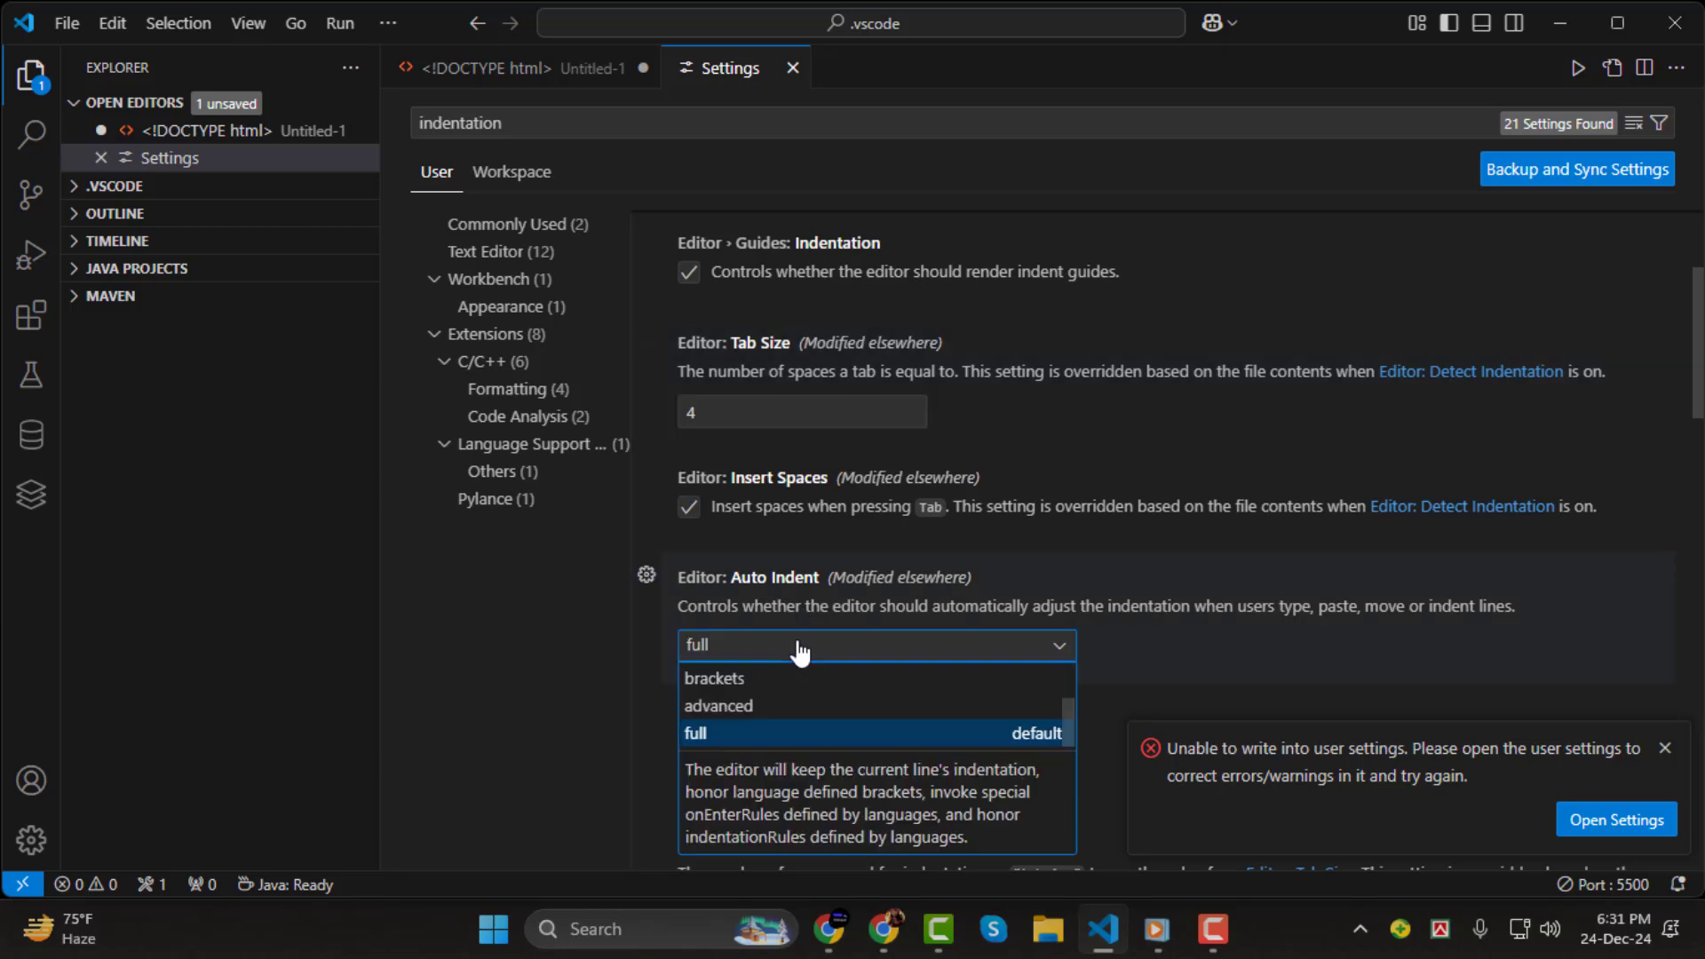
pyautogui.click(694, 733)
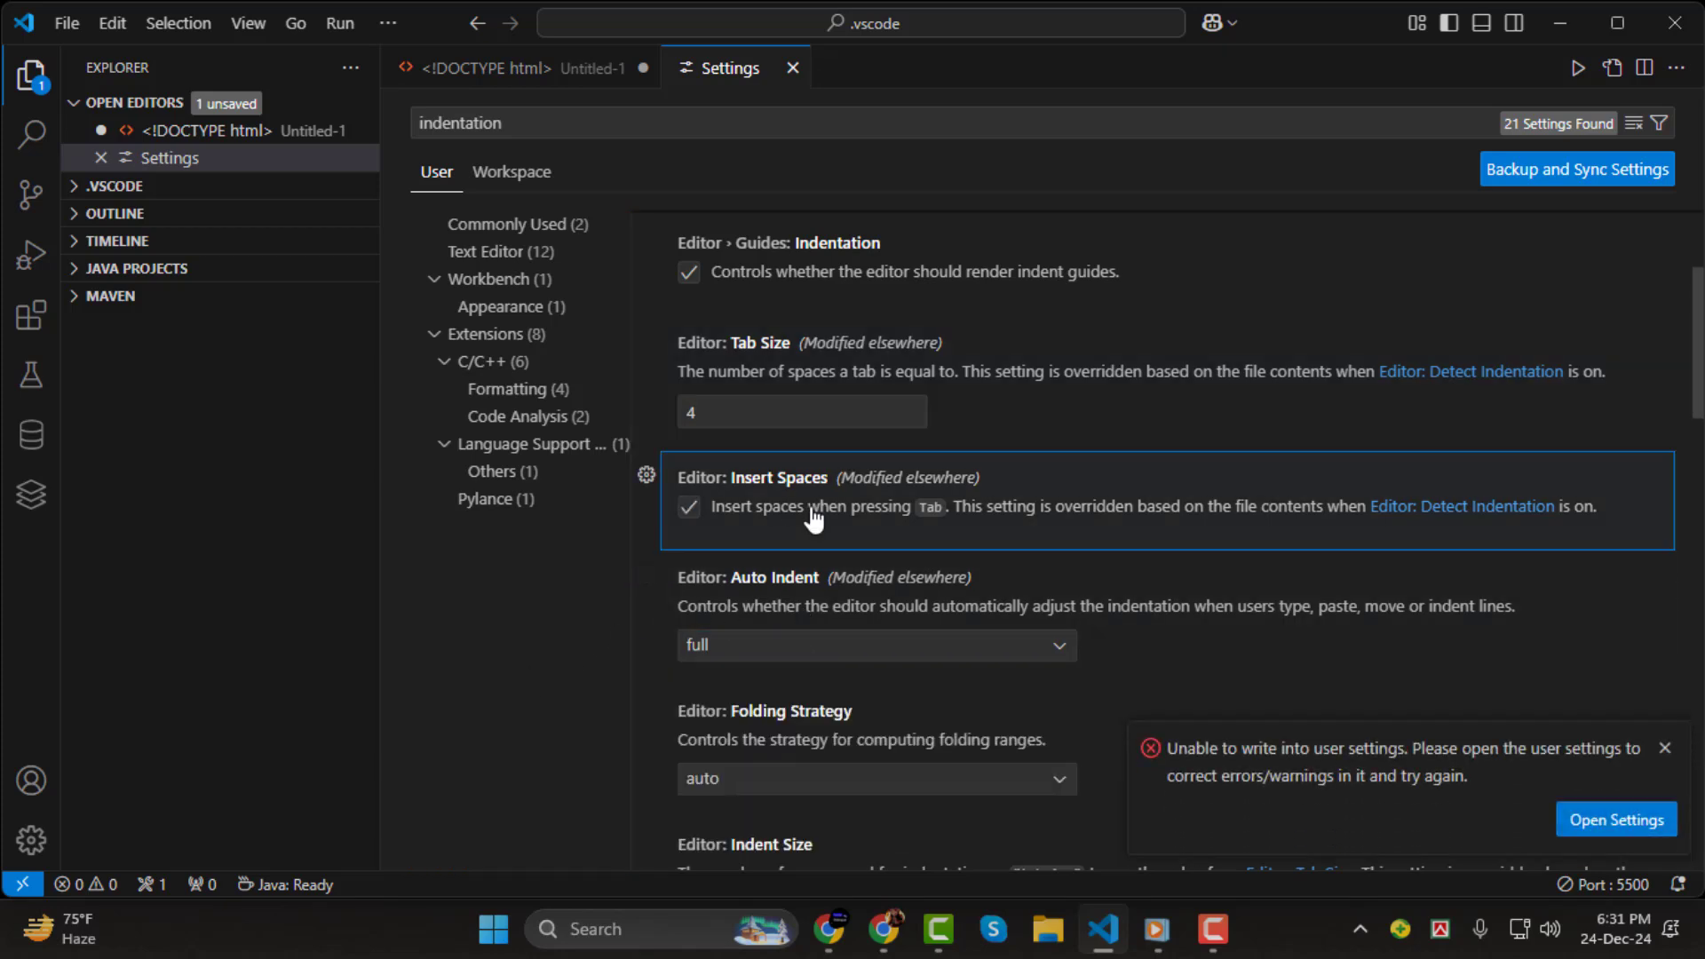
pyautogui.click(1664, 748)
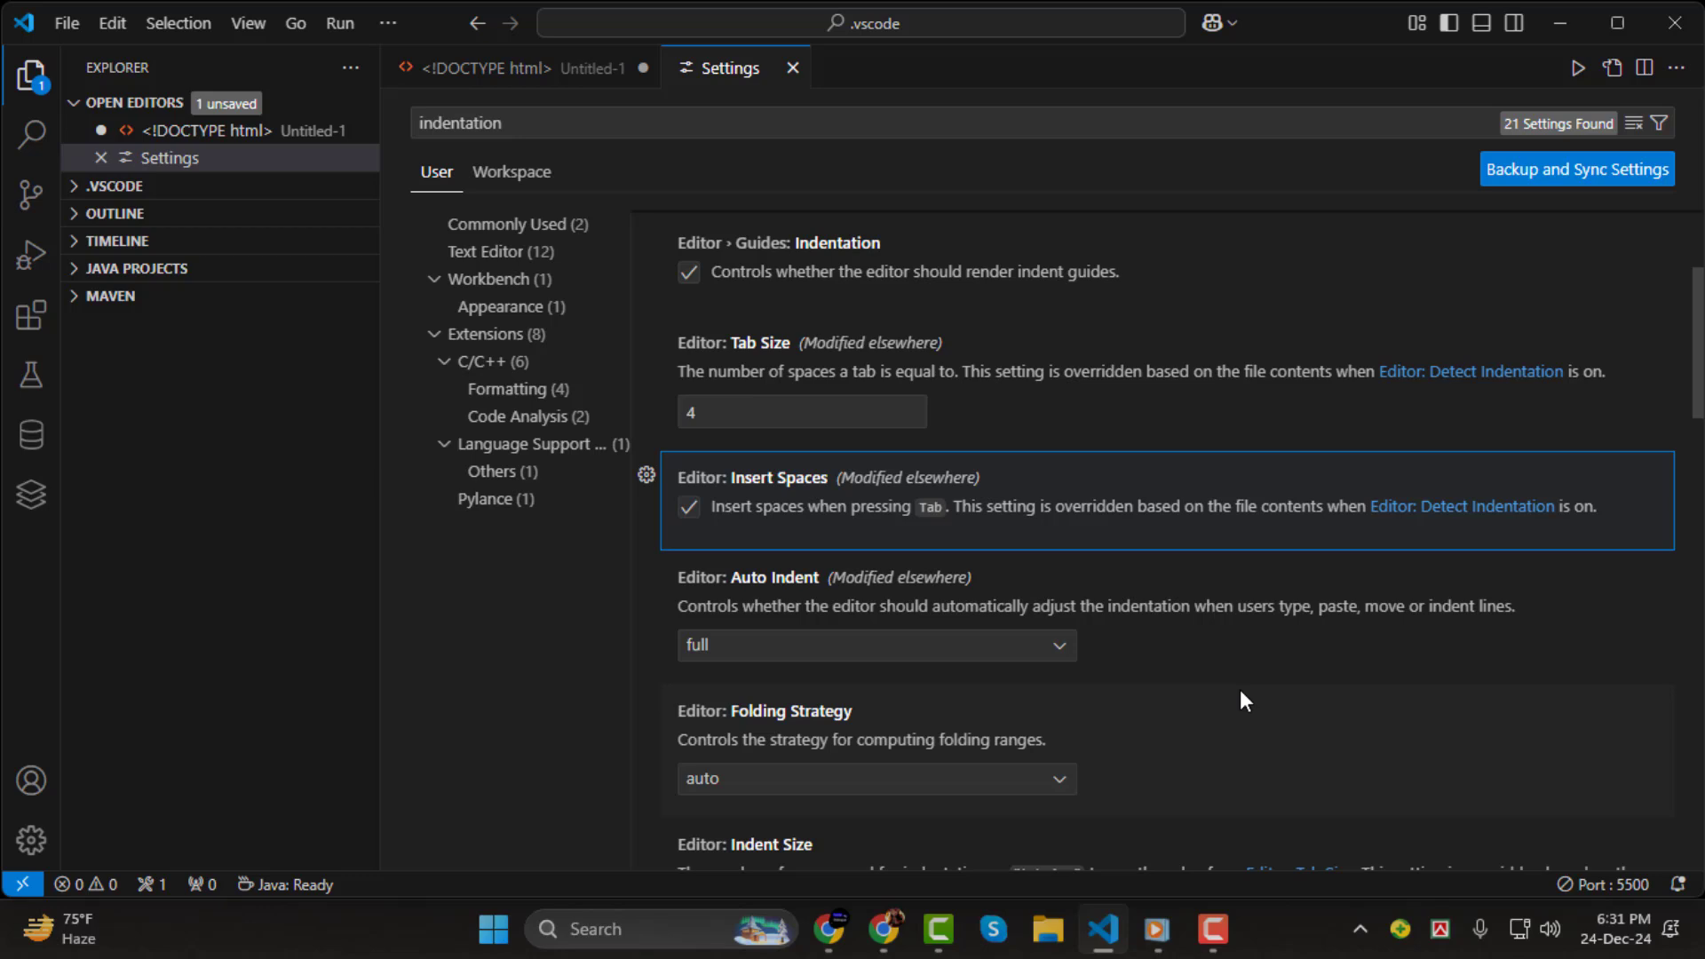
pyautogui.scroll(-3)
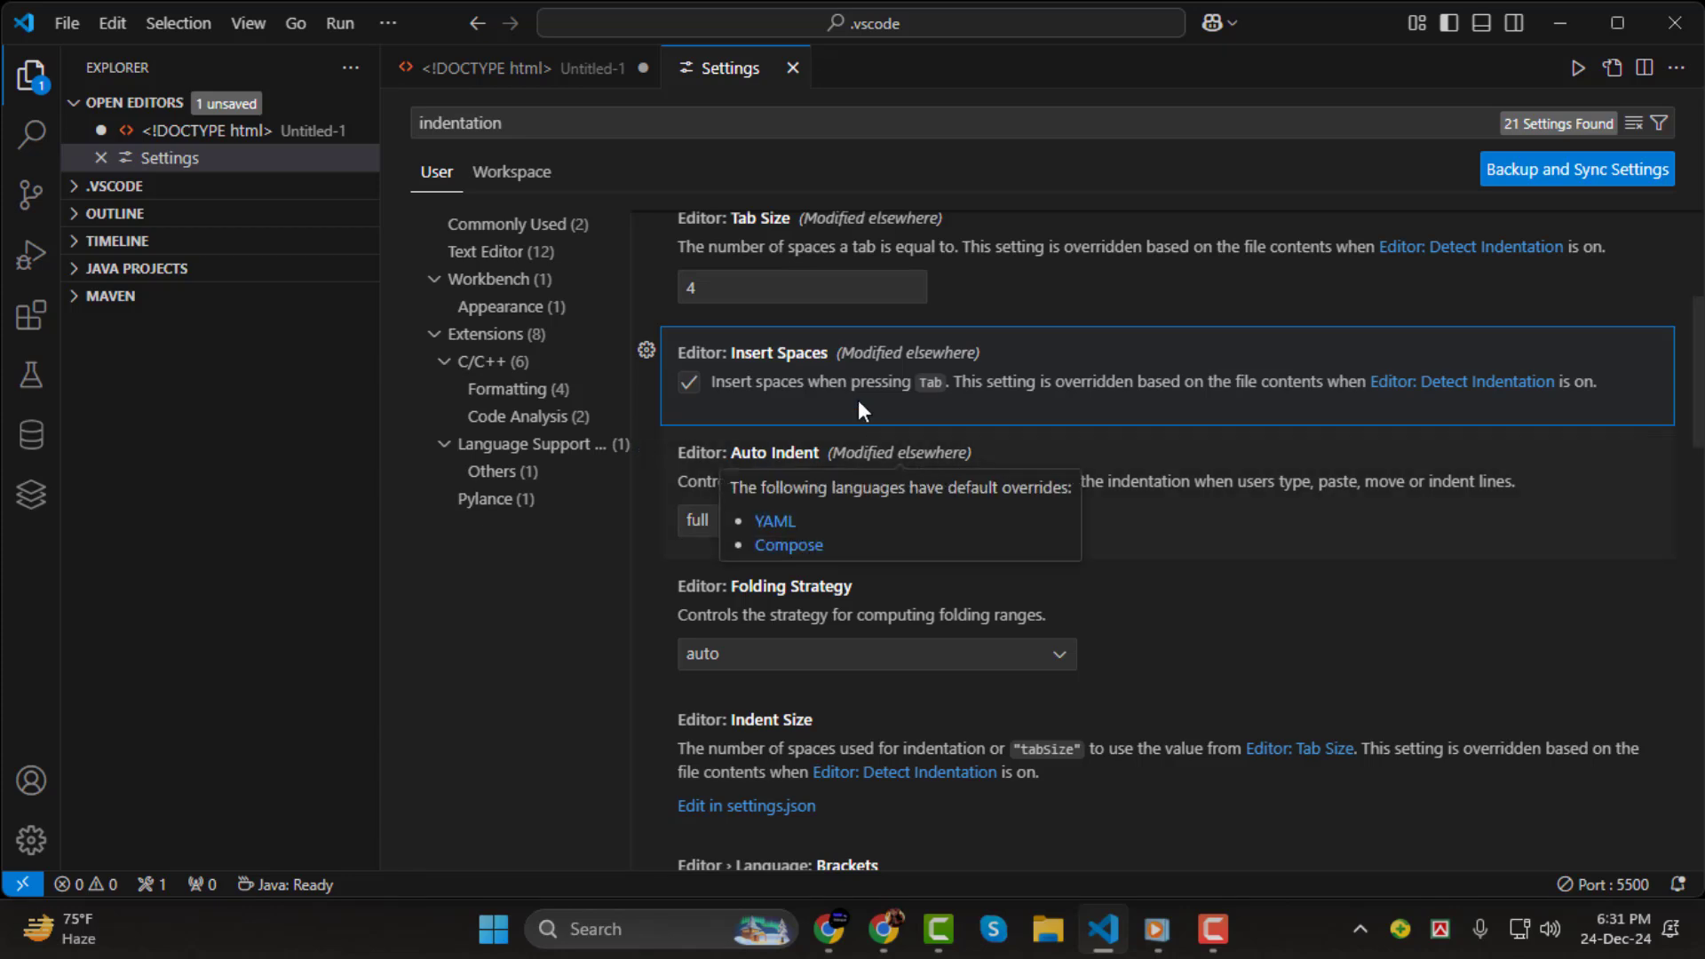
pyautogui.scroll(-3)
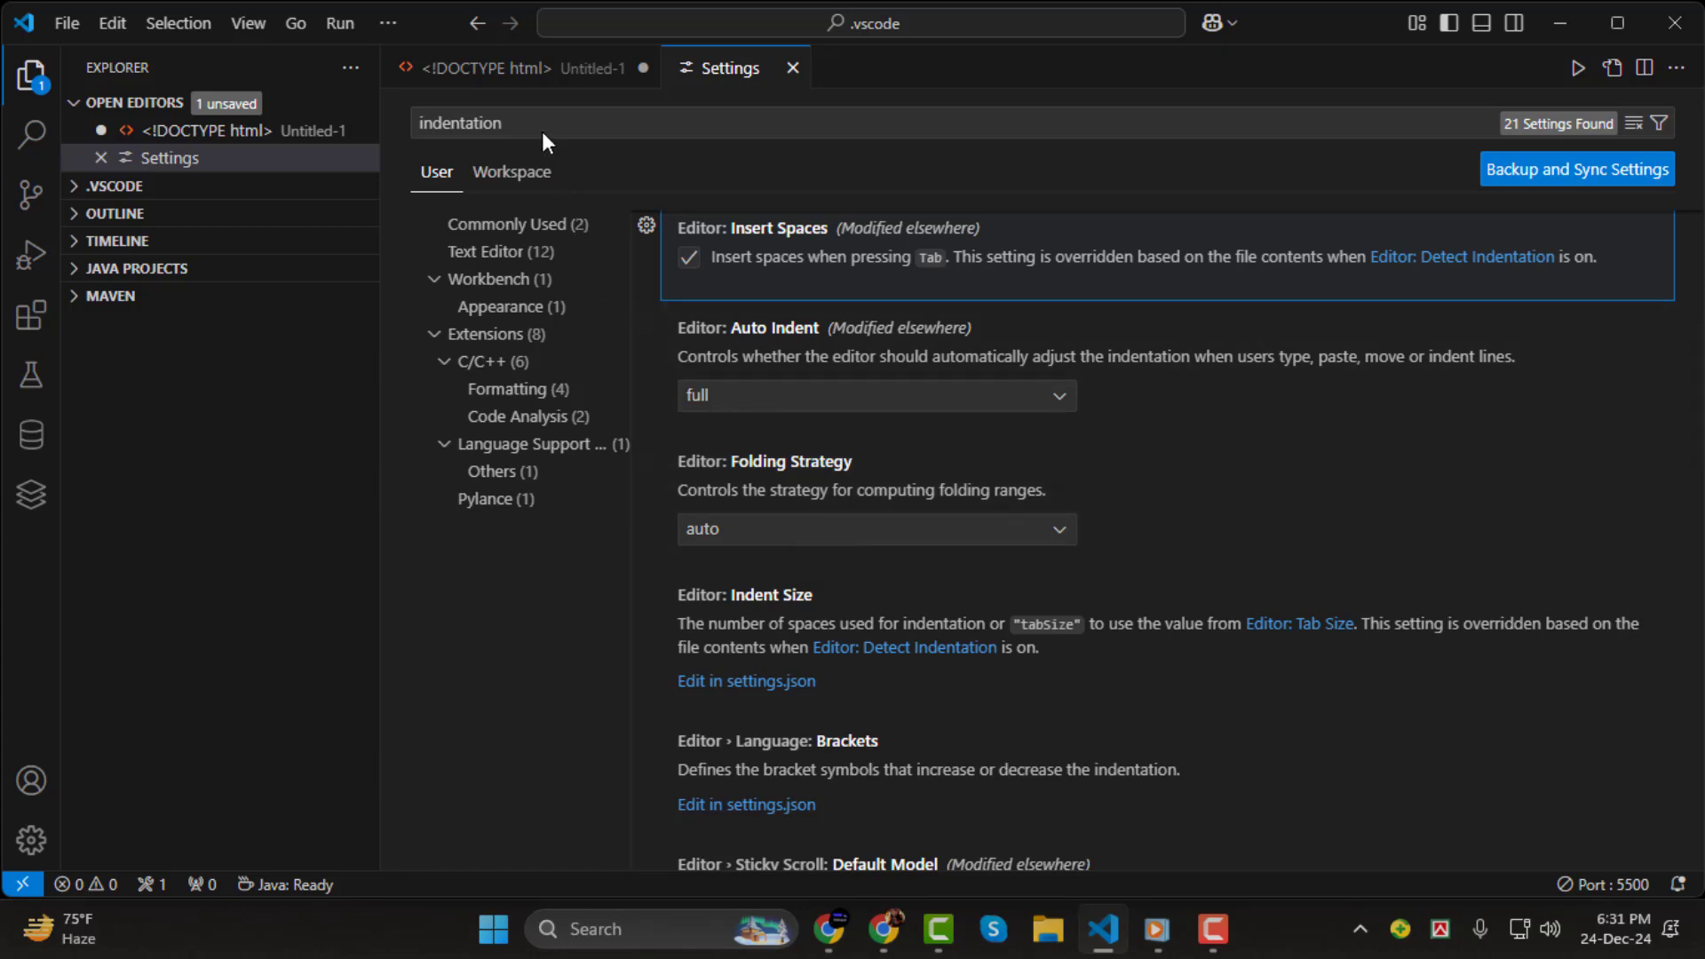
pyautogui.moveTo(503, 68)
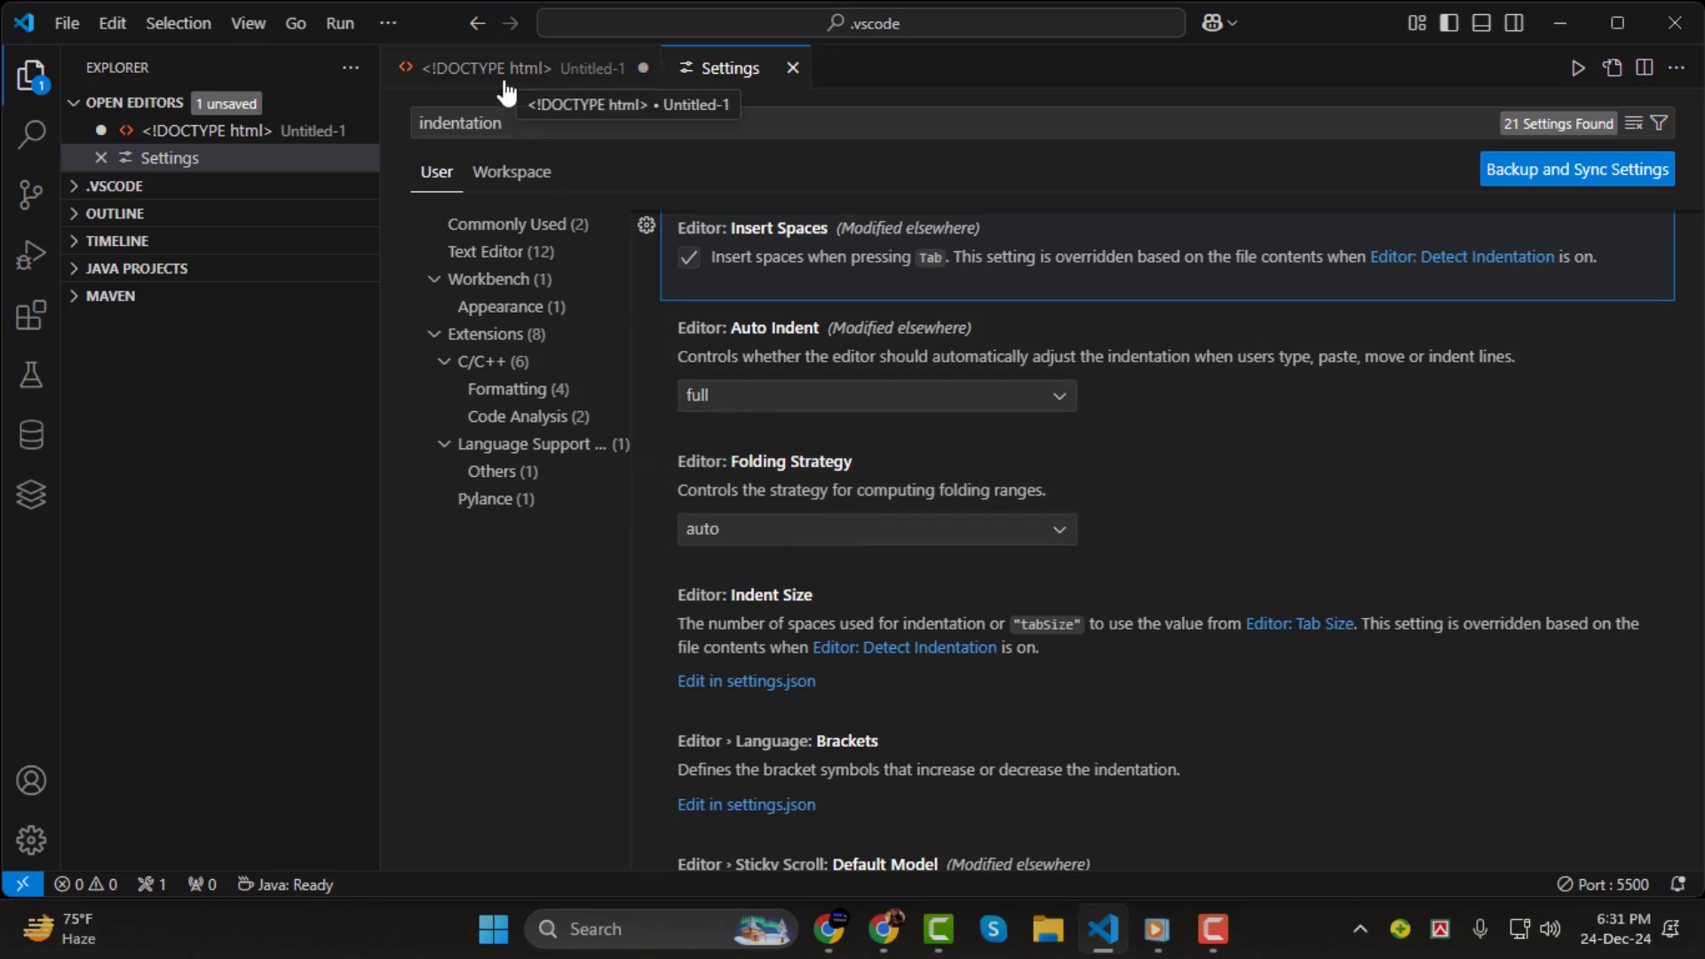
# Run Format Document on the HTML file, dismissing the default-formatter prompt and retrying.
pyautogui.click(483, 68)
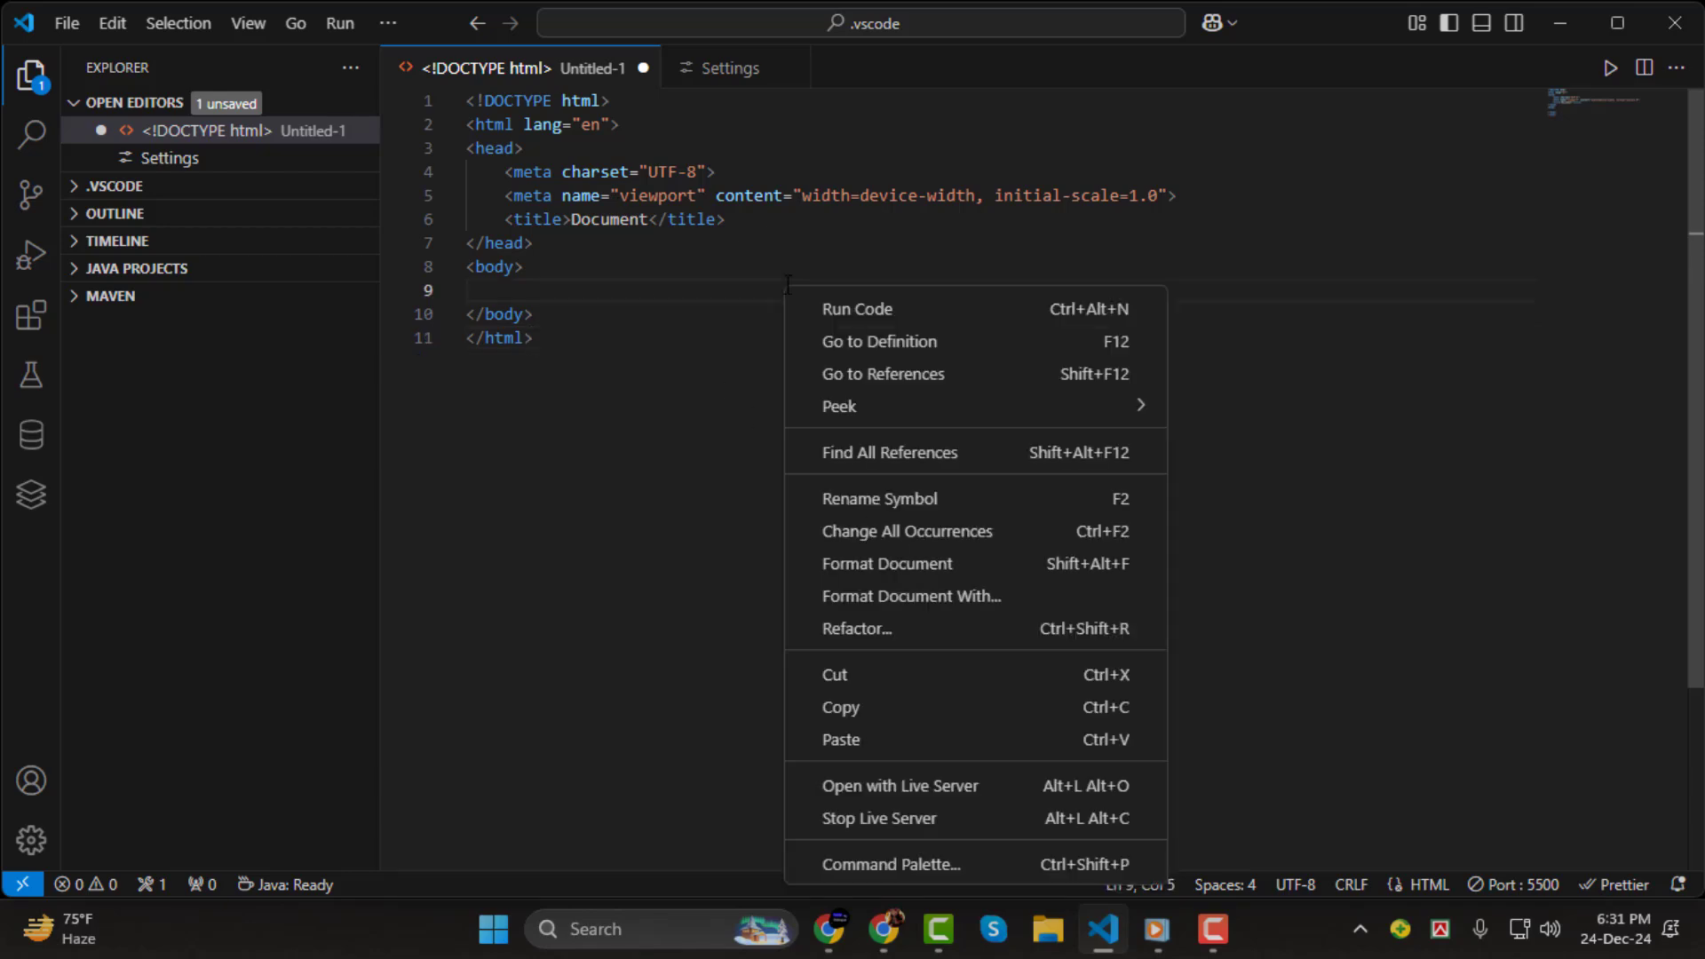
pyautogui.moveTo(886, 563)
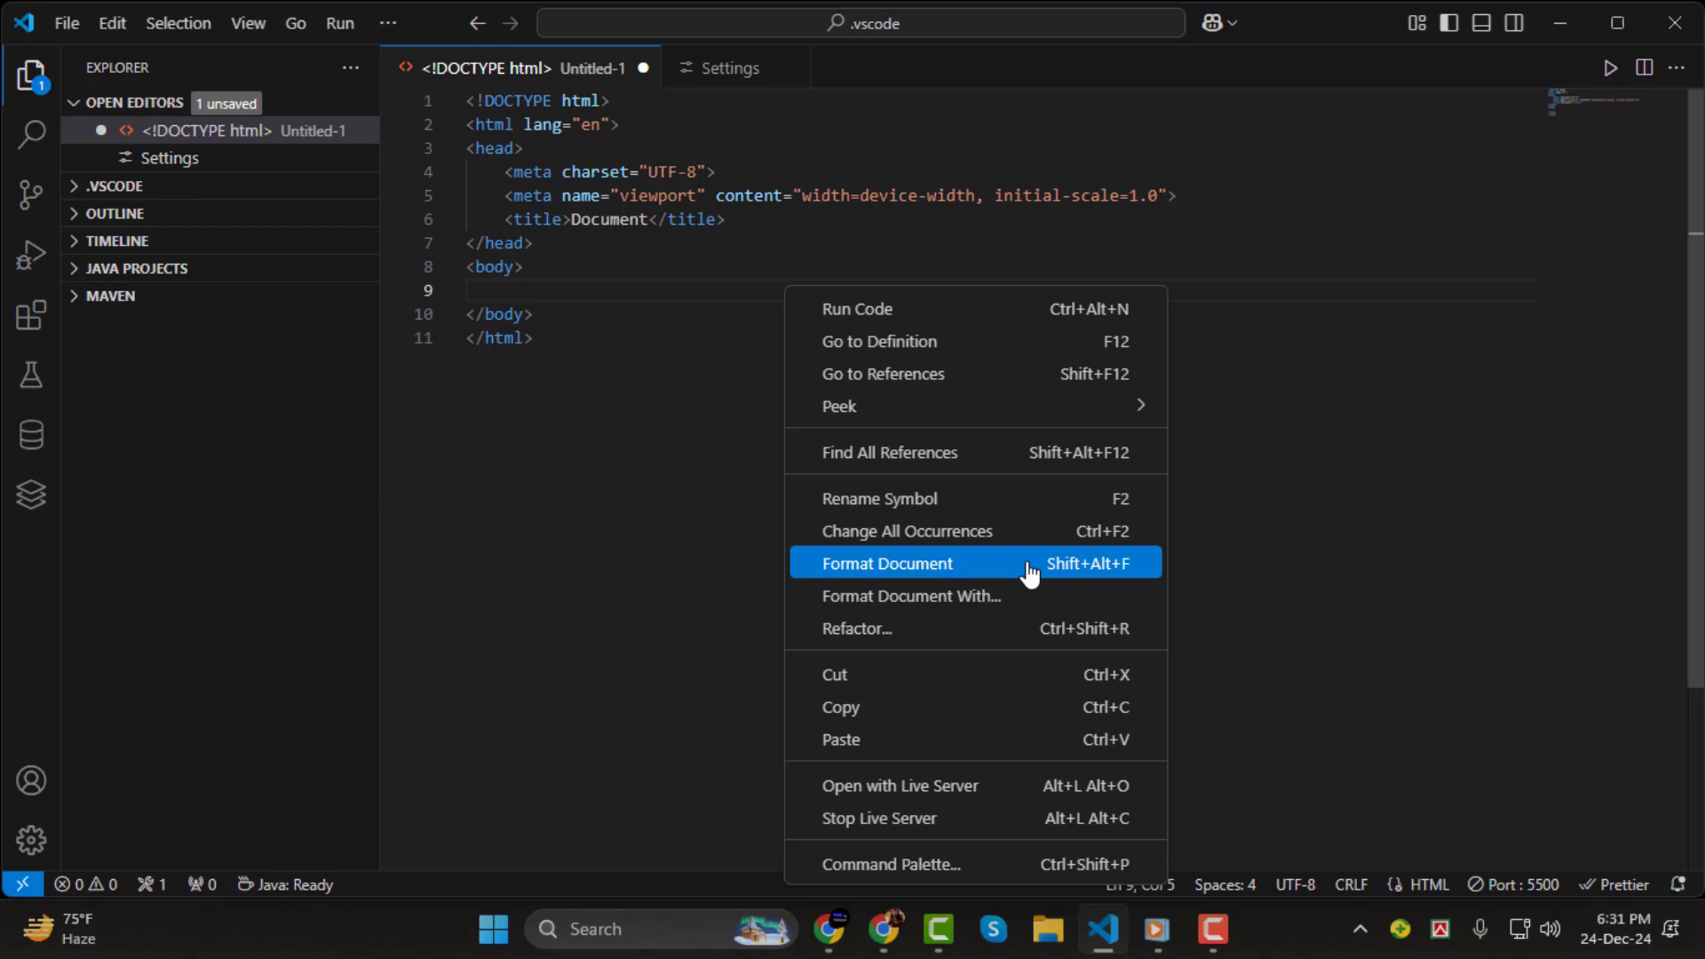
pyautogui.click(886, 563)
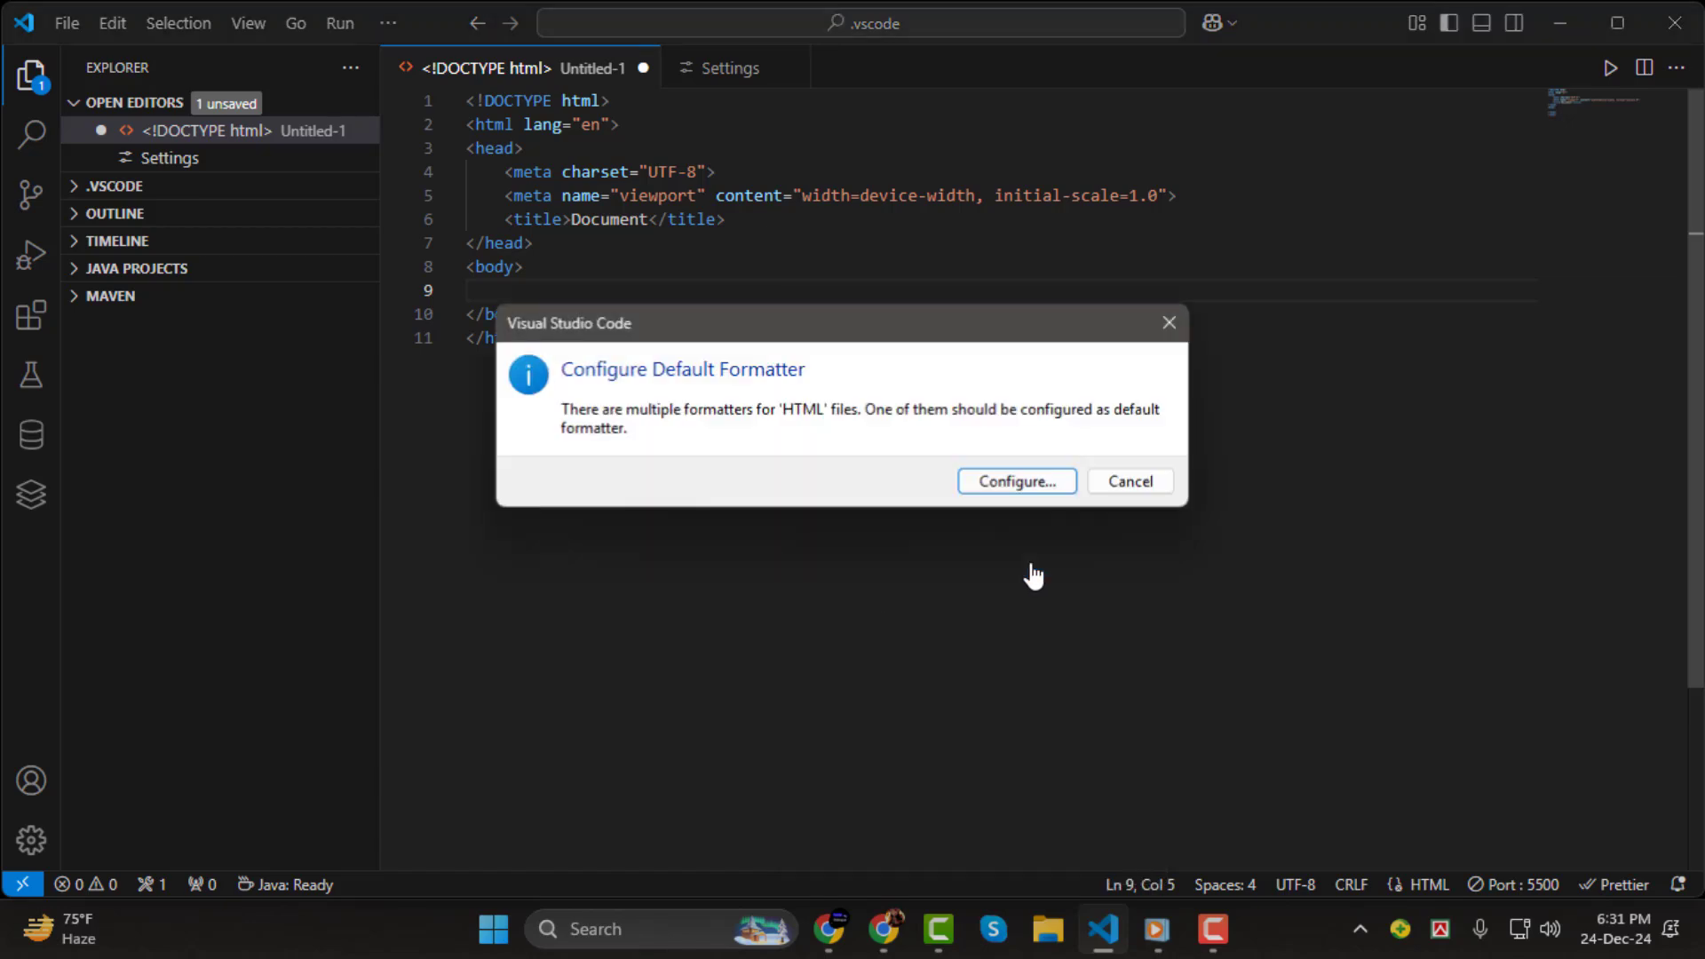
pyautogui.click(1014, 481)
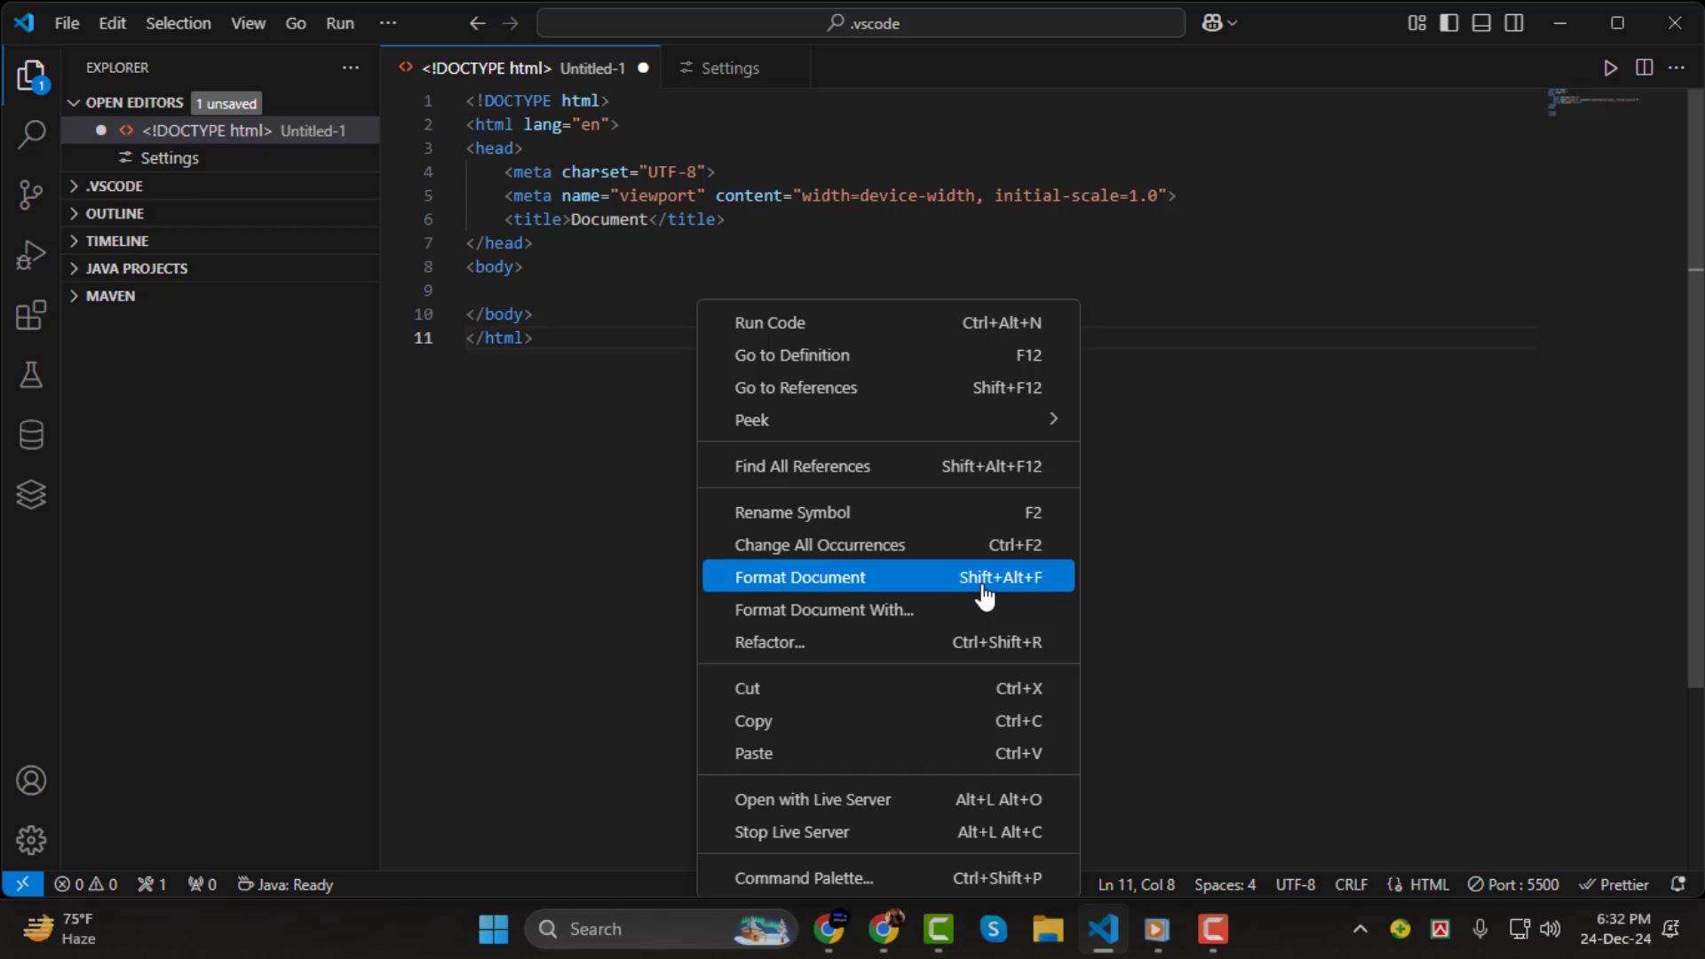
pyautogui.moveTo(994, 602)
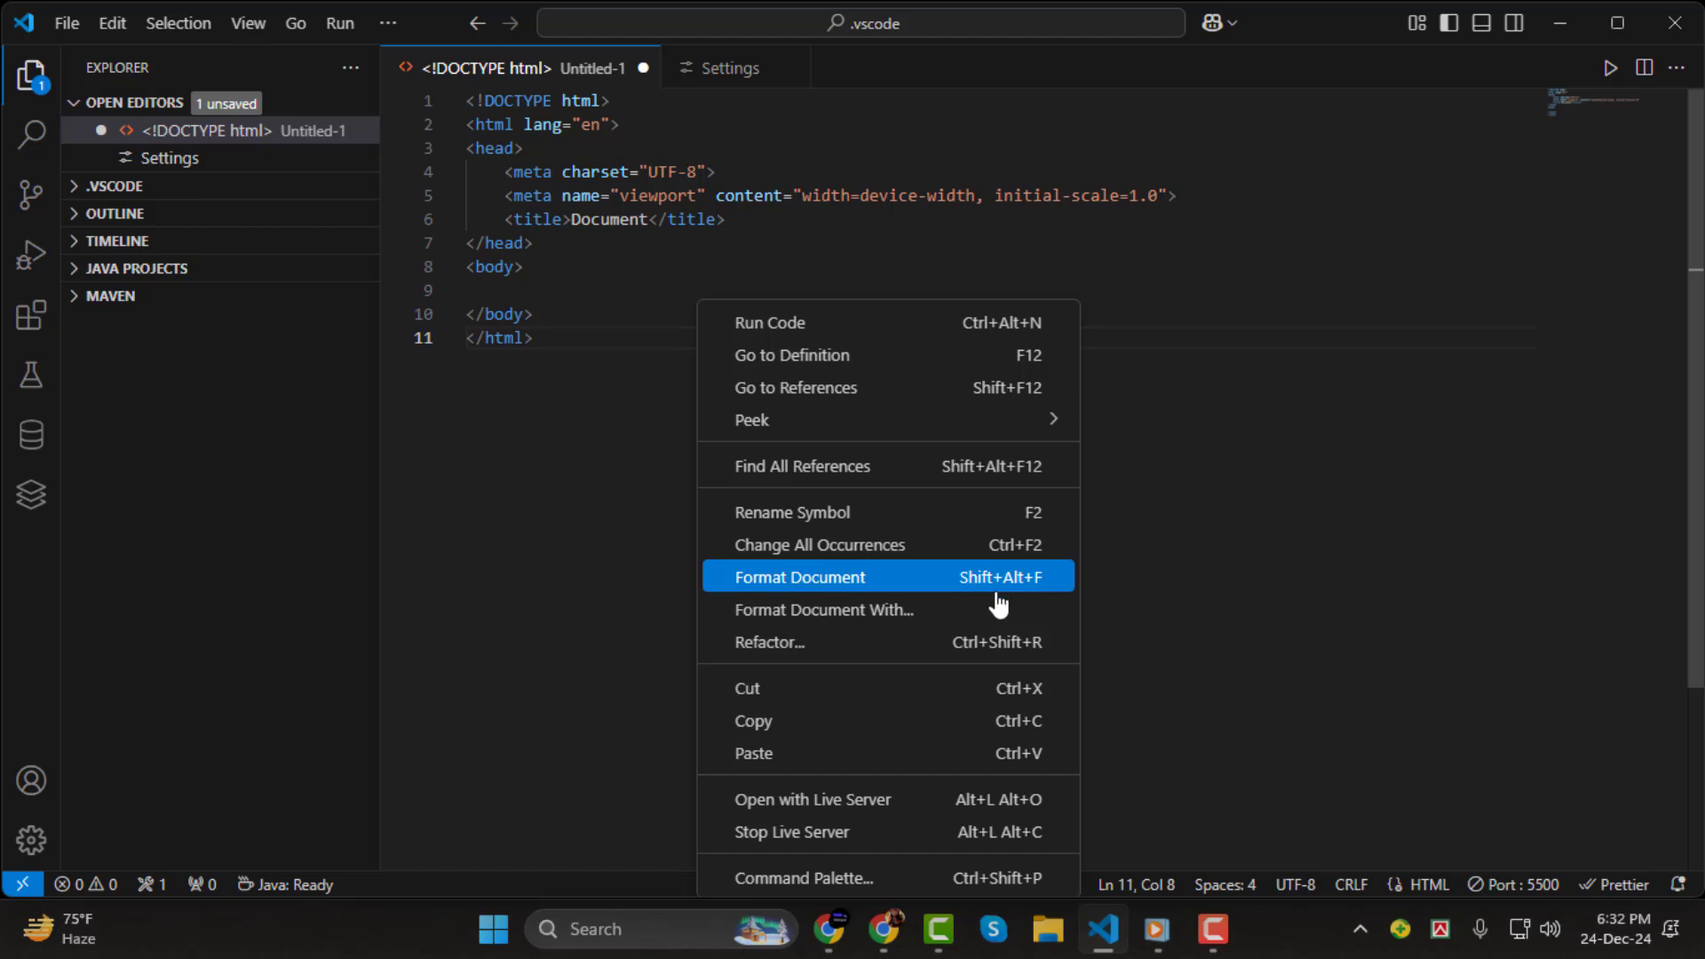
pyautogui.click(799, 575)
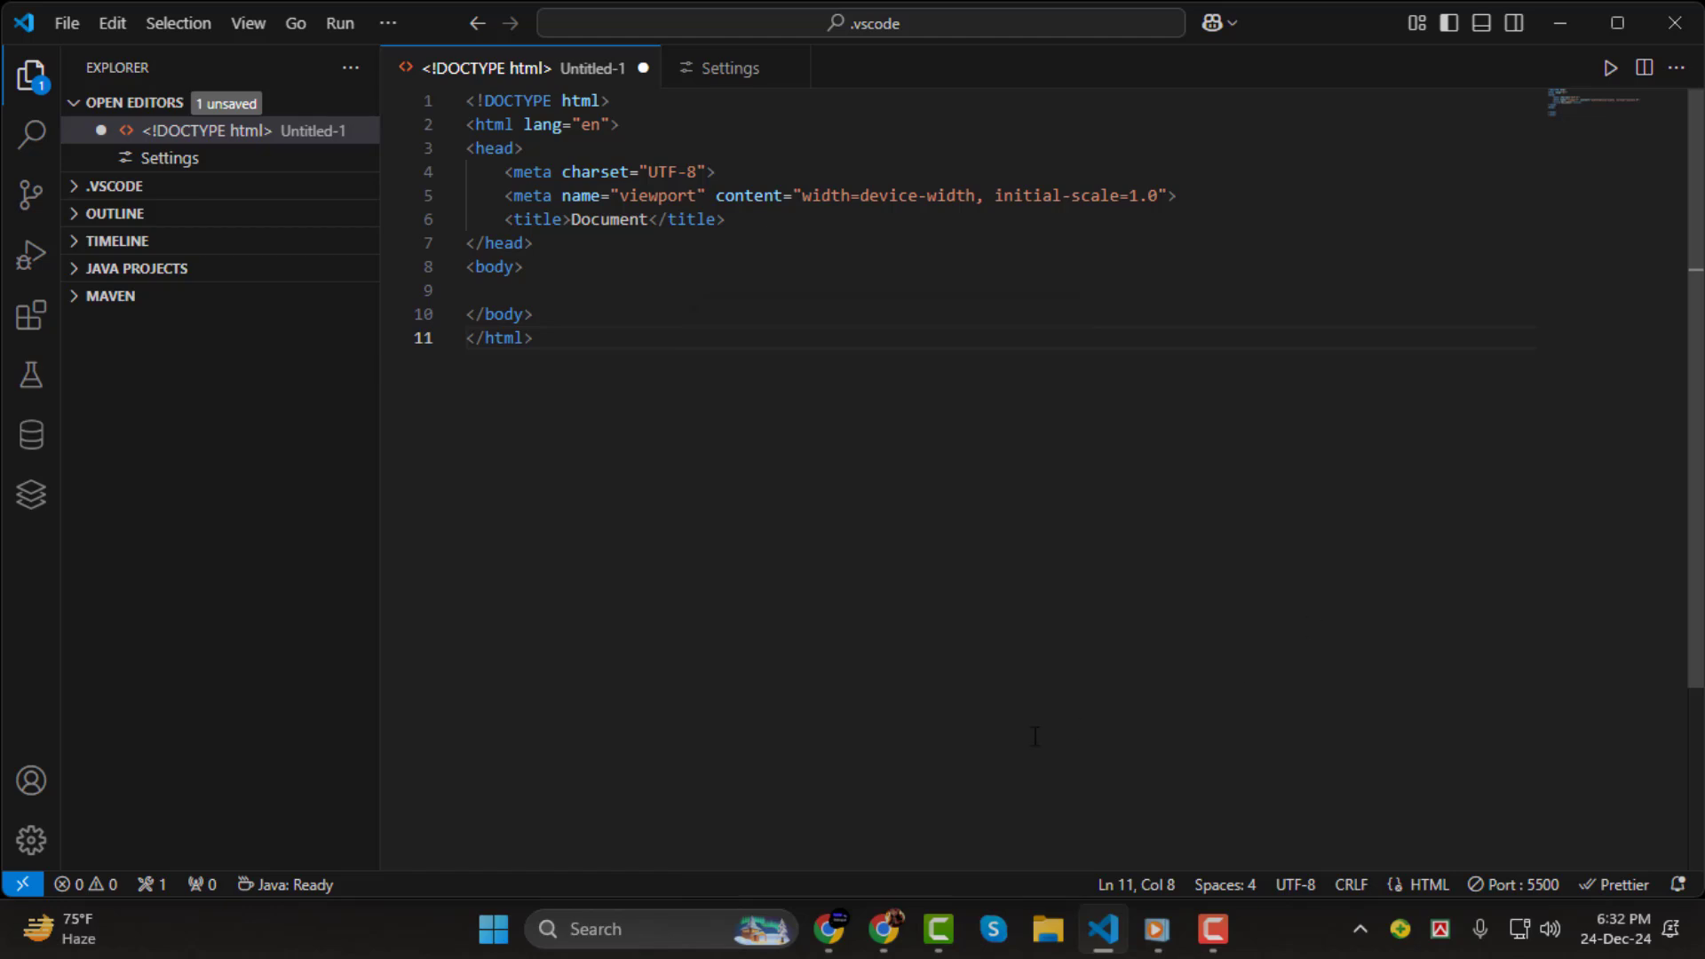
pyautogui.moveTo(1122, 790)
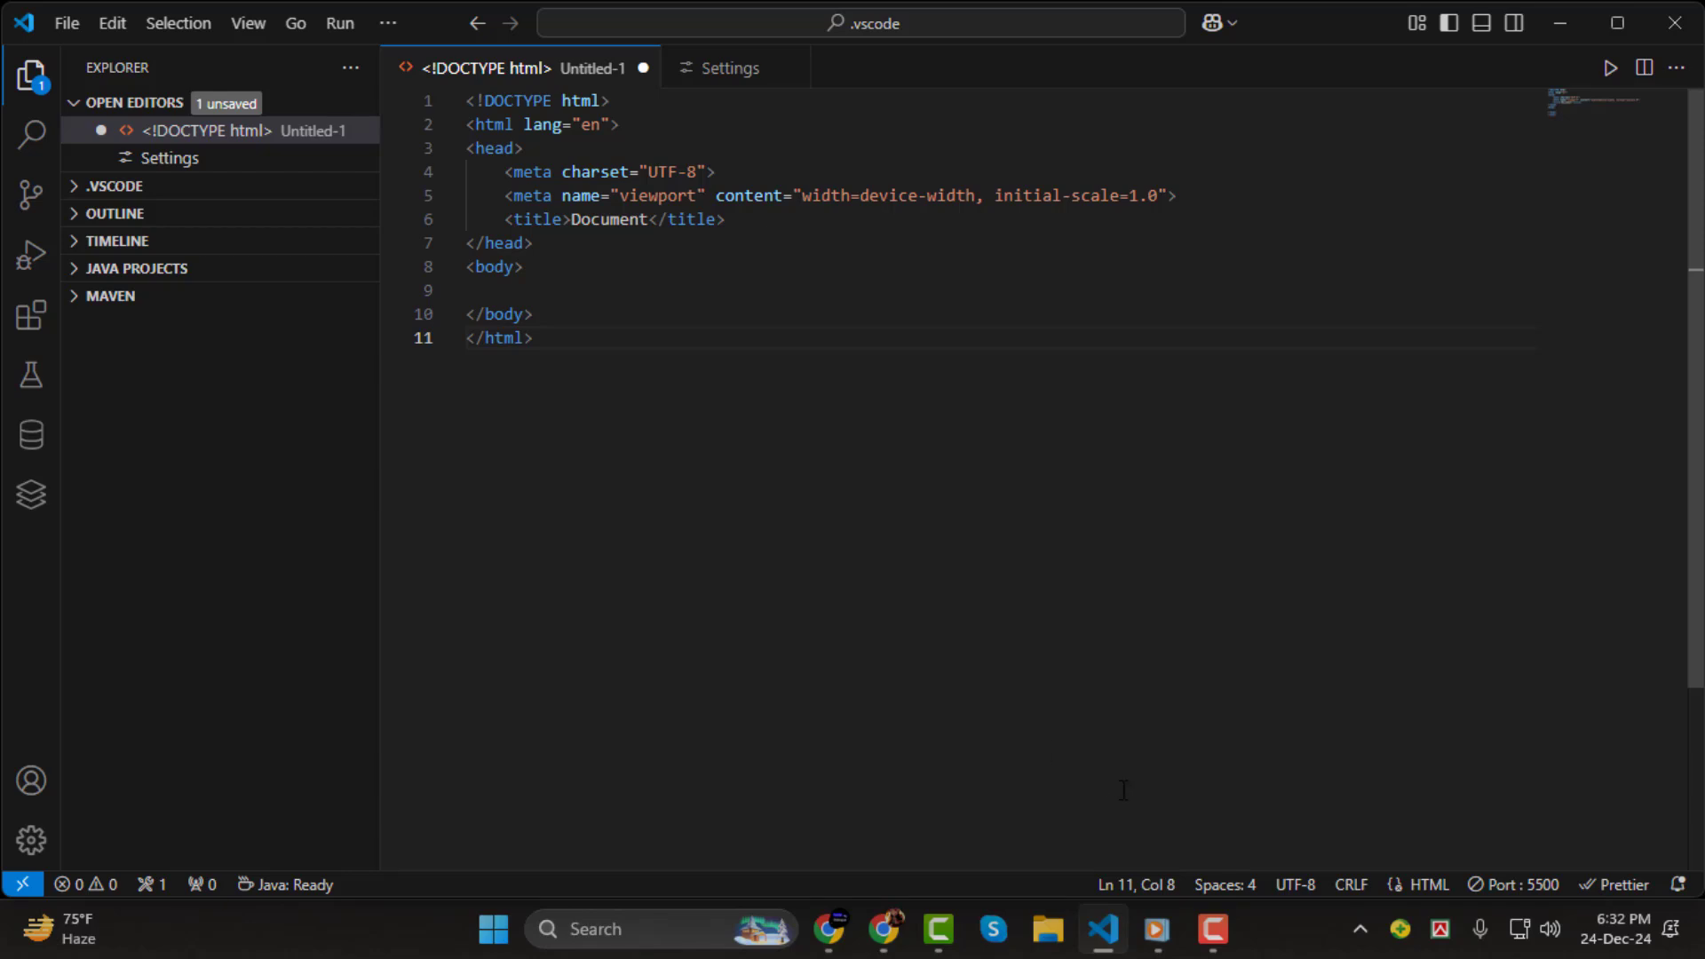